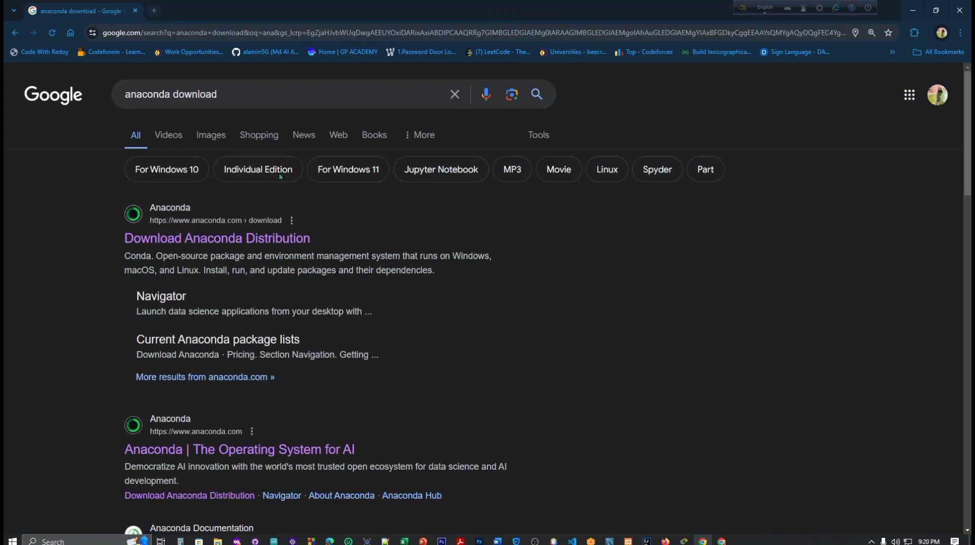
# Open Anaconda's free Distribution download page from the 'anaconda download' Google results.
pyautogui.click(216, 238)
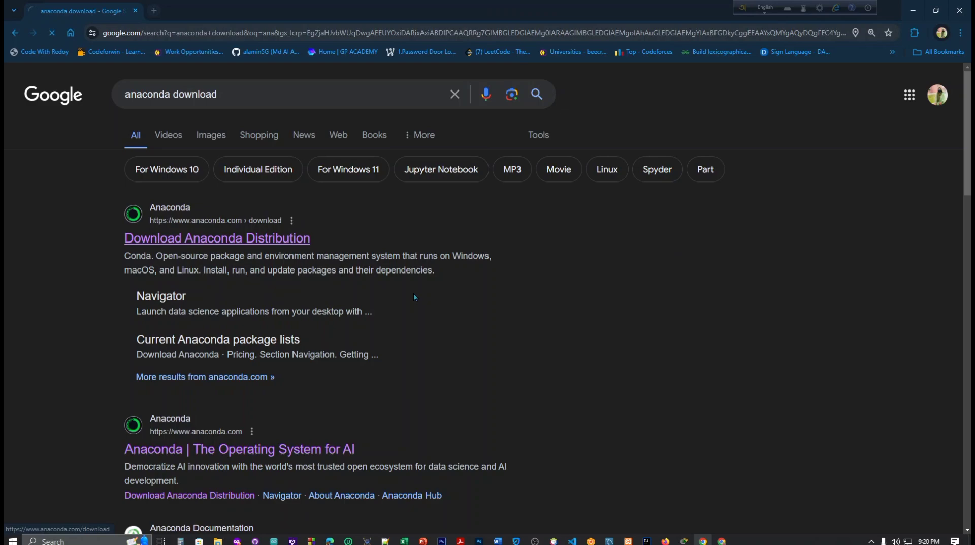
pyautogui.click(216, 238)
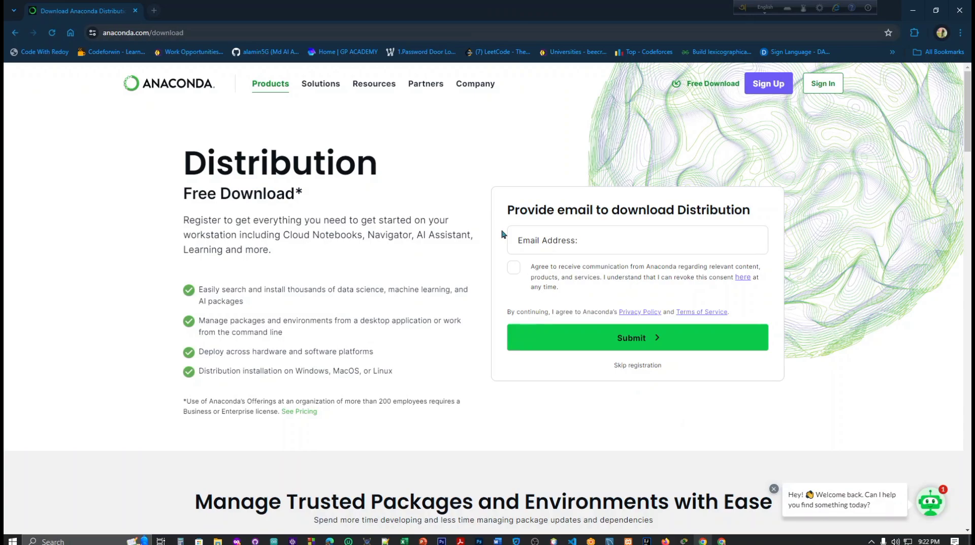
pyautogui.moveTo(561, 344)
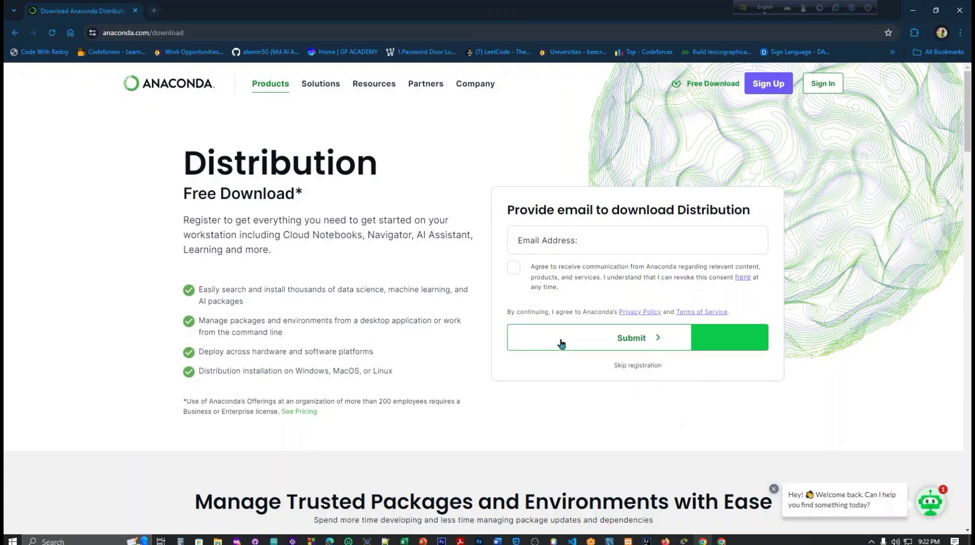
pyautogui.moveTo(709, 330)
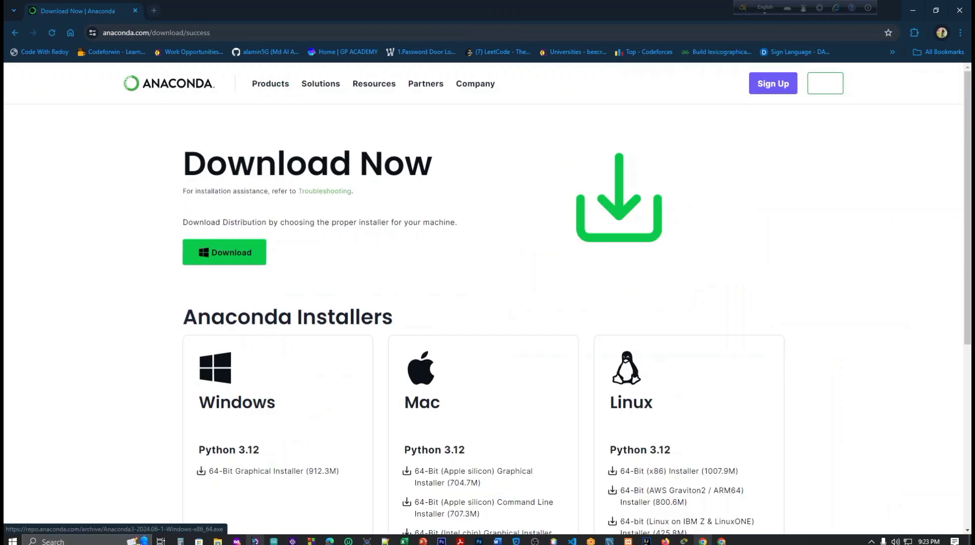
# Skip email registration and start downloading the 912 MB 64-bit Windows installer.
pyautogui.scroll(-3)
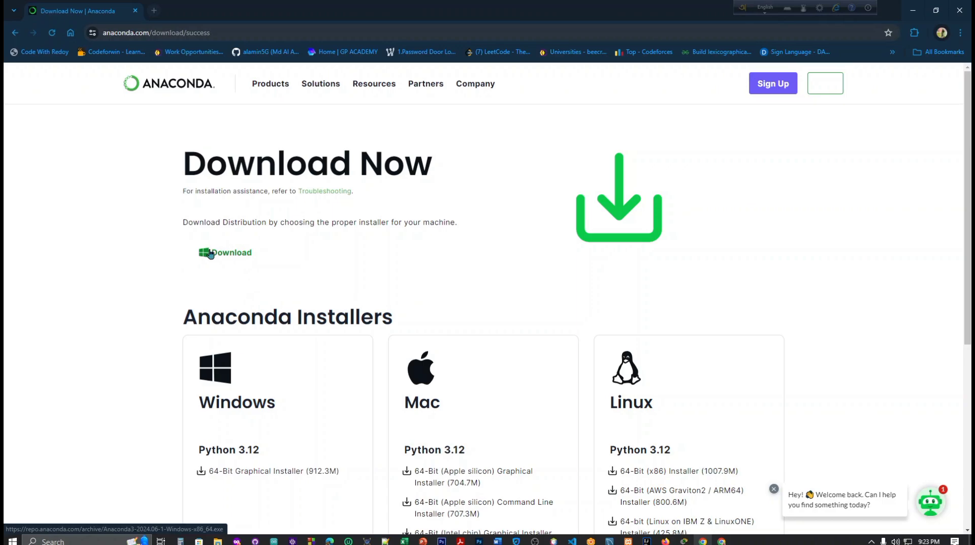
pyautogui.click(225, 252)
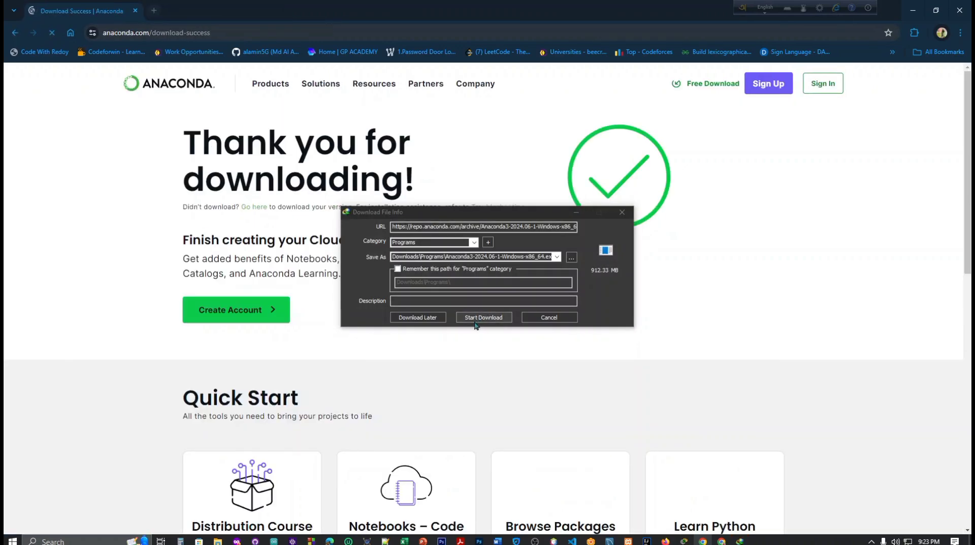
# Start the Internet Download Manager download of the 912 MB Anaconda3 installer.
pyautogui.click(483, 317)
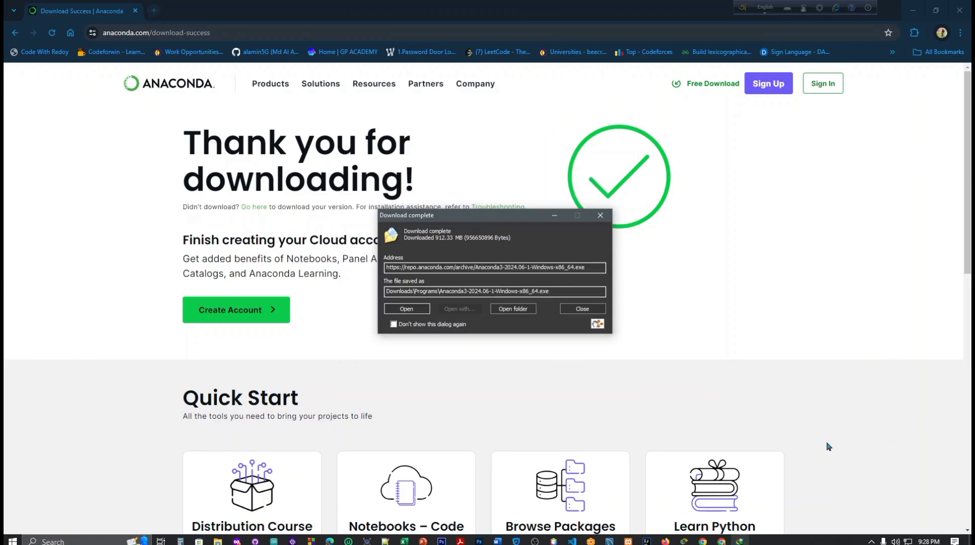
pyautogui.moveTo(812, 321)
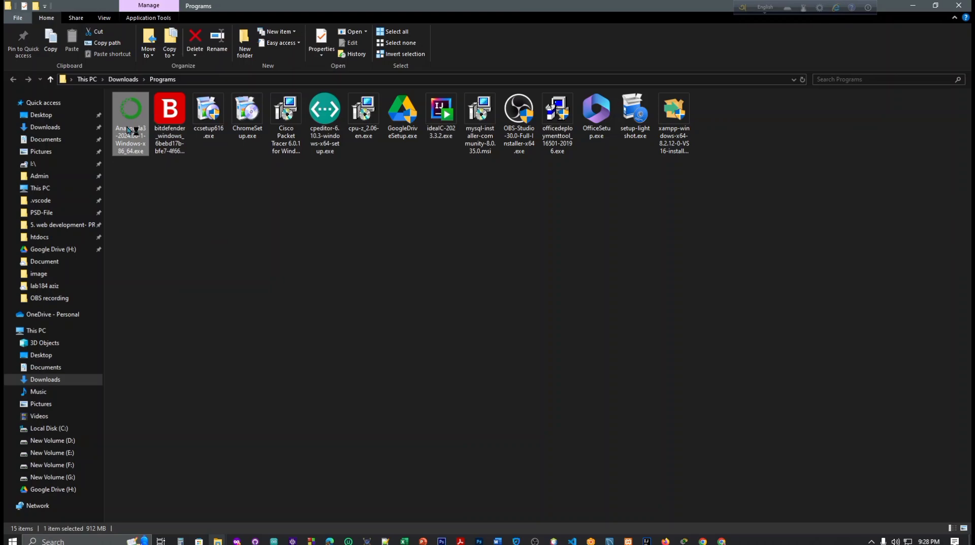
# Launch the downloaded Anaconda3 2024.06-1 installer and accept the license agreement.
pyautogui.doubleClick(130, 115)
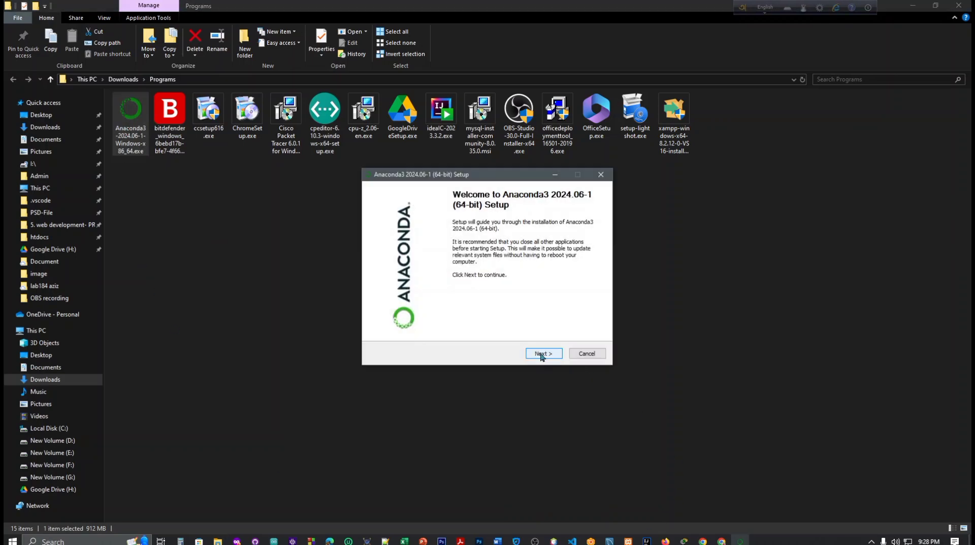
pyautogui.click(543, 353)
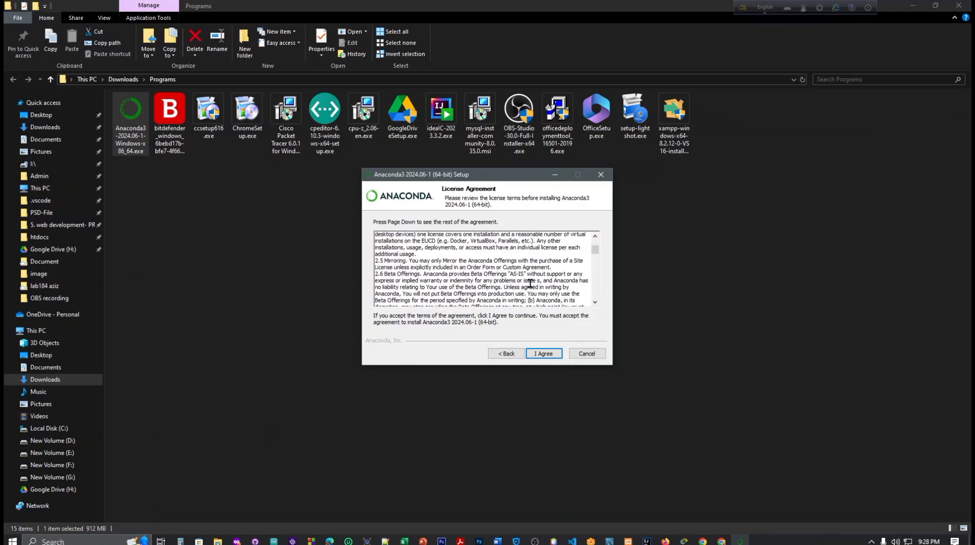
pyautogui.scroll(-3)
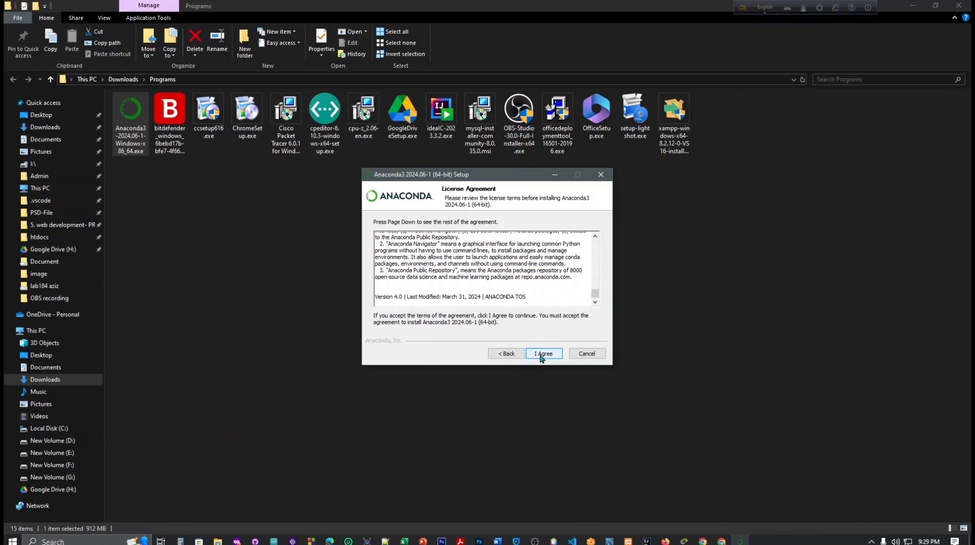
pyautogui.click(543, 353)
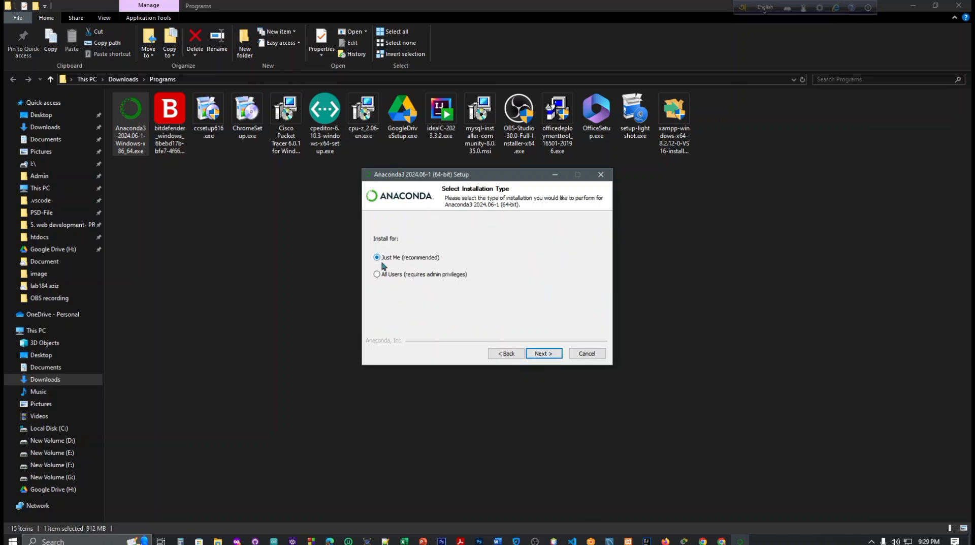
pyautogui.moveTo(379, 284)
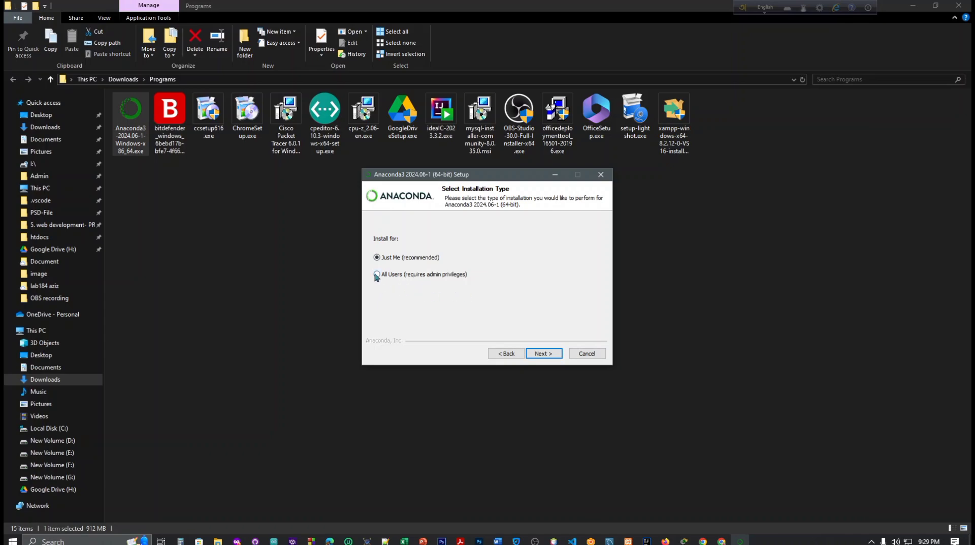
# Choose the 'Just Me (recommended)' installation type and continue to the location page.
pyautogui.click(376, 261)
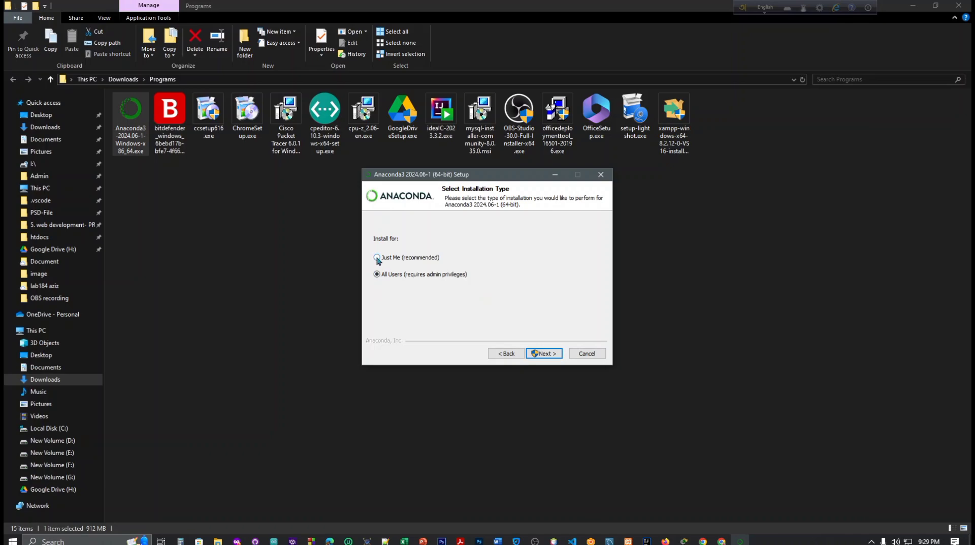
pyautogui.click(377, 257)
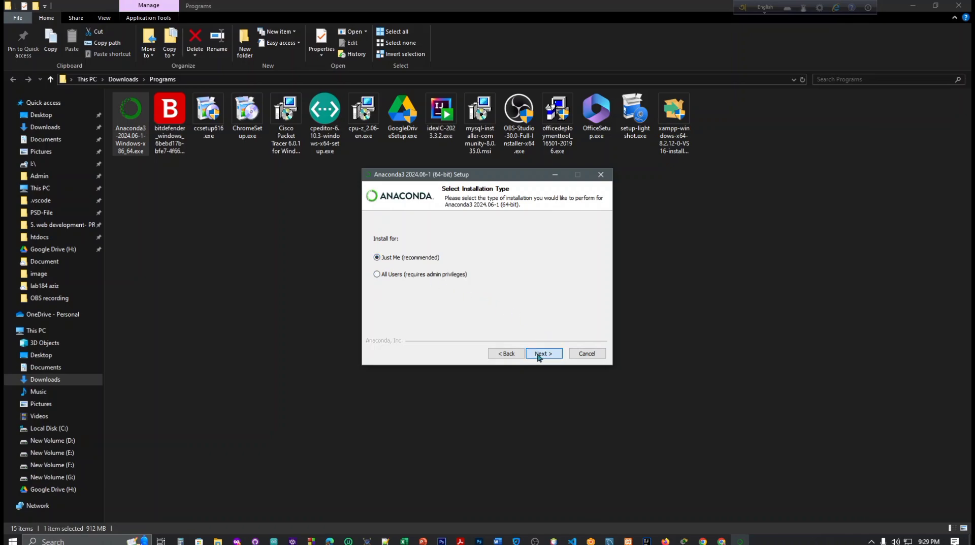
pyautogui.click(542, 353)
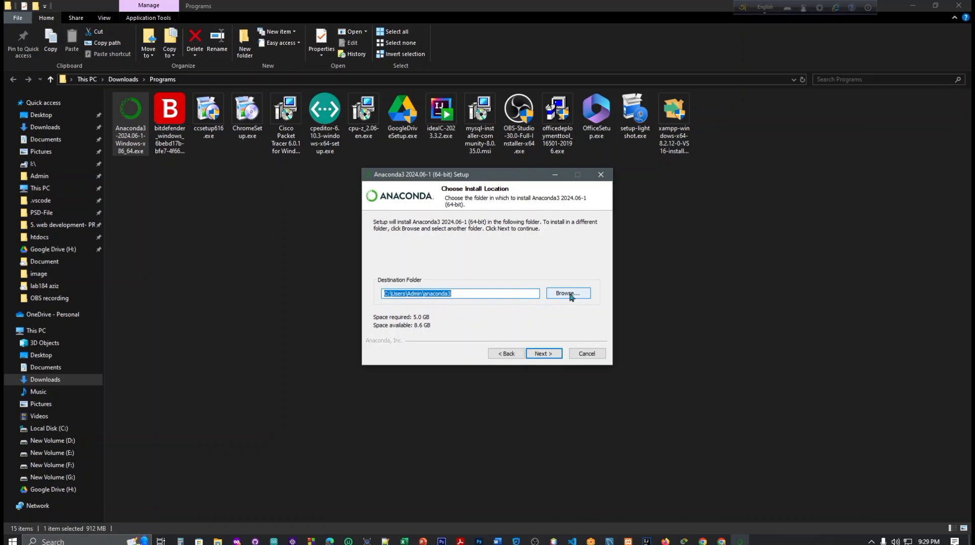
# Browse for a destination, dismiss the IDM warning, and select drive G:.
pyautogui.click(567, 293)
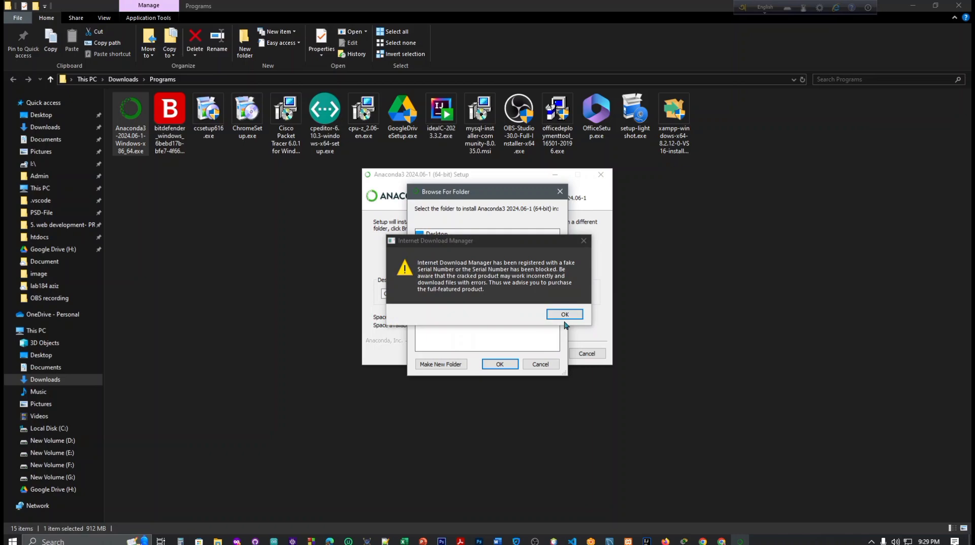
pyautogui.click(563, 313)
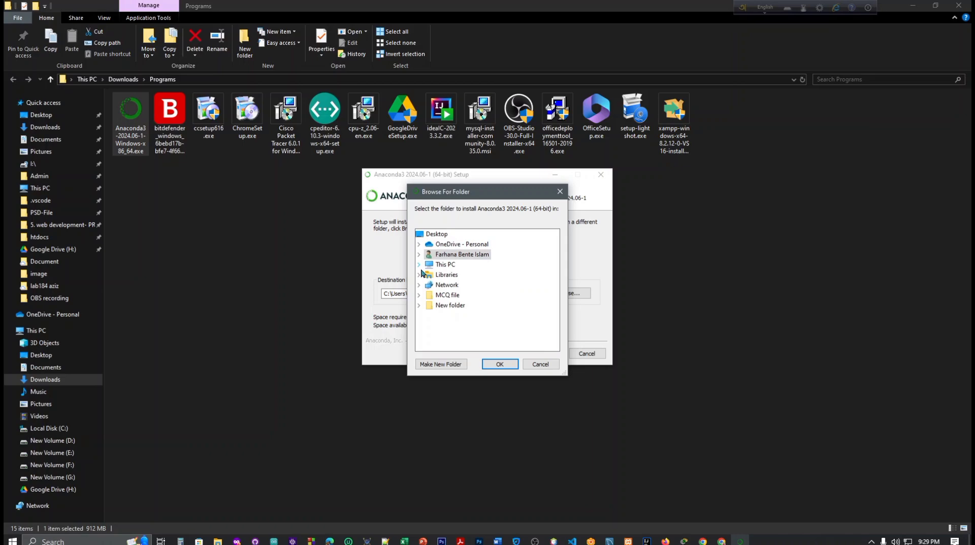
pyautogui.scroll(-3)
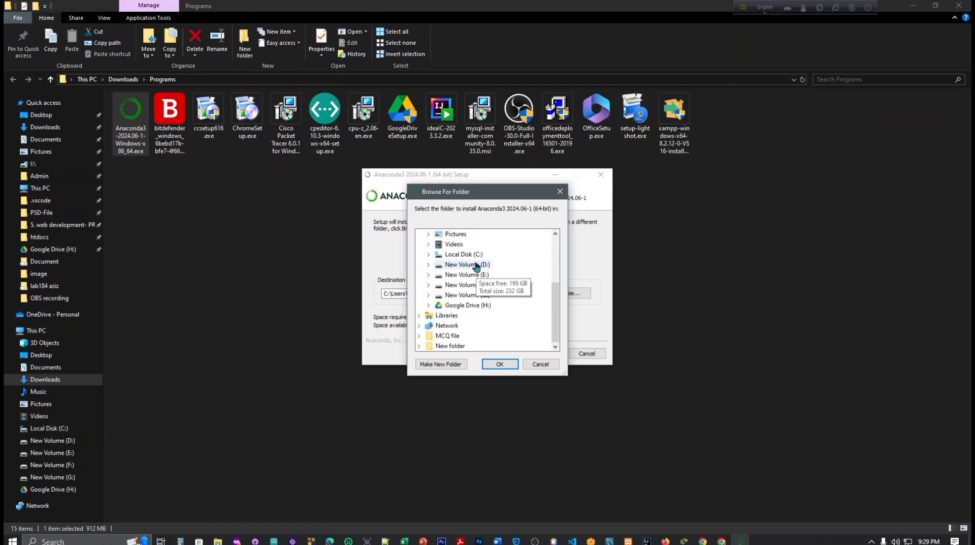
pyautogui.click(500, 364)
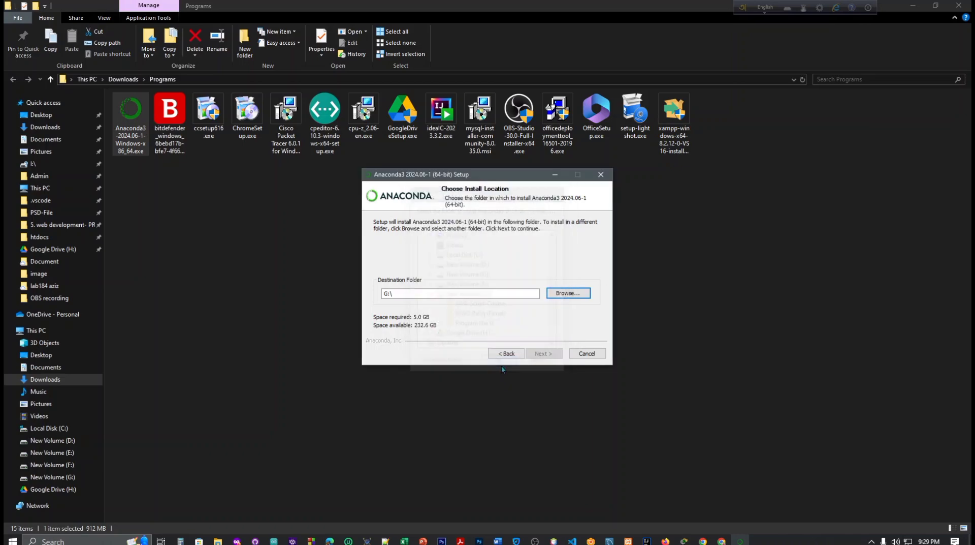
# Create a new 'Anaconda' folder on G: and confirm it as the destination.
pyautogui.click(567, 293)
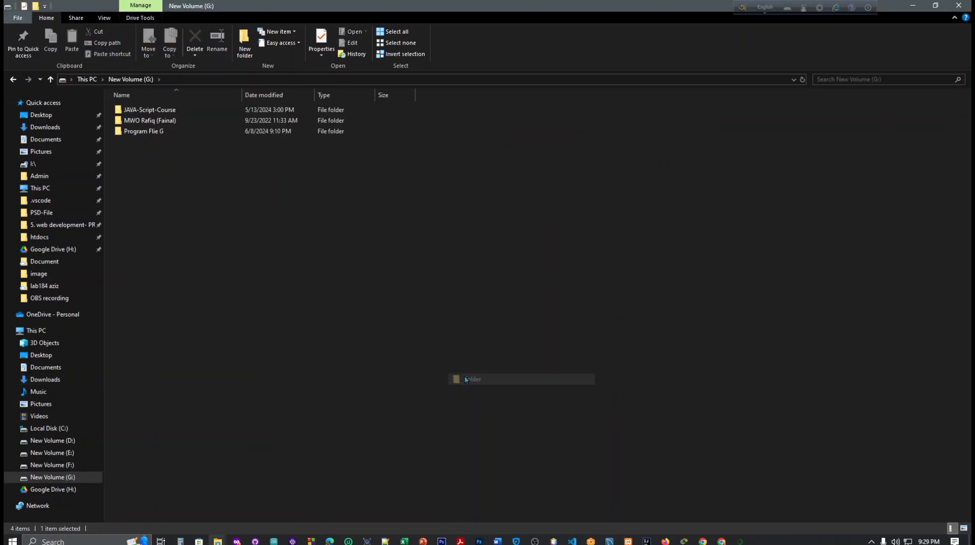
pyautogui.write('Anaconda')
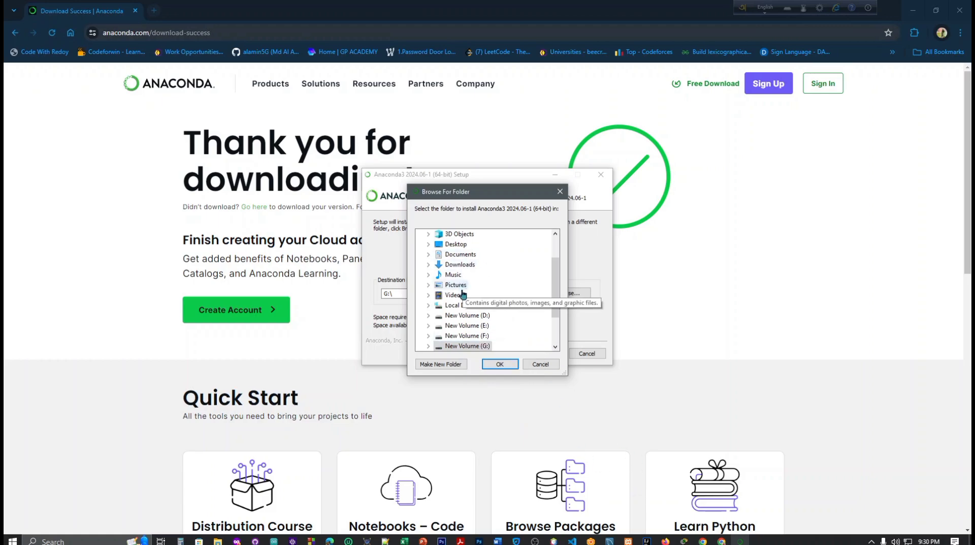
pyautogui.scroll(-3)
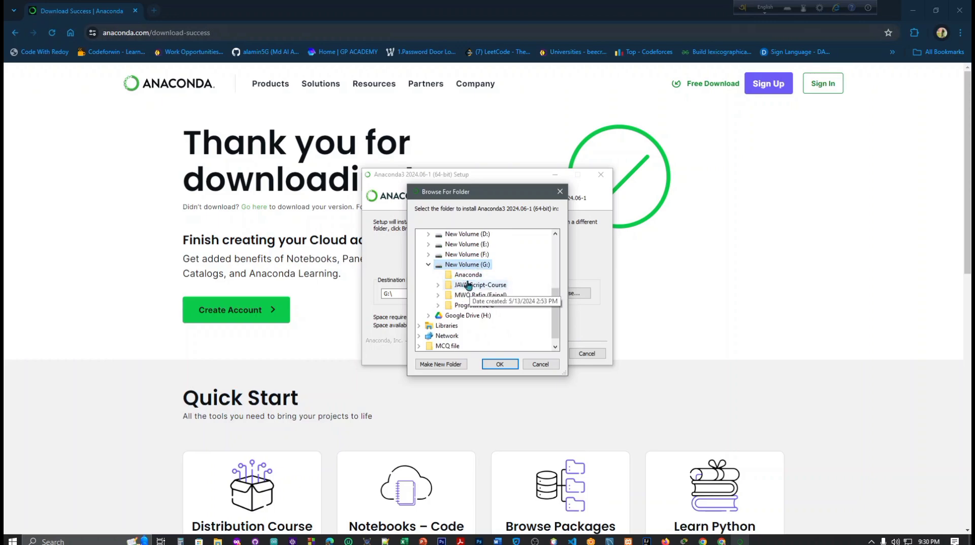
pyautogui.click(468, 274)
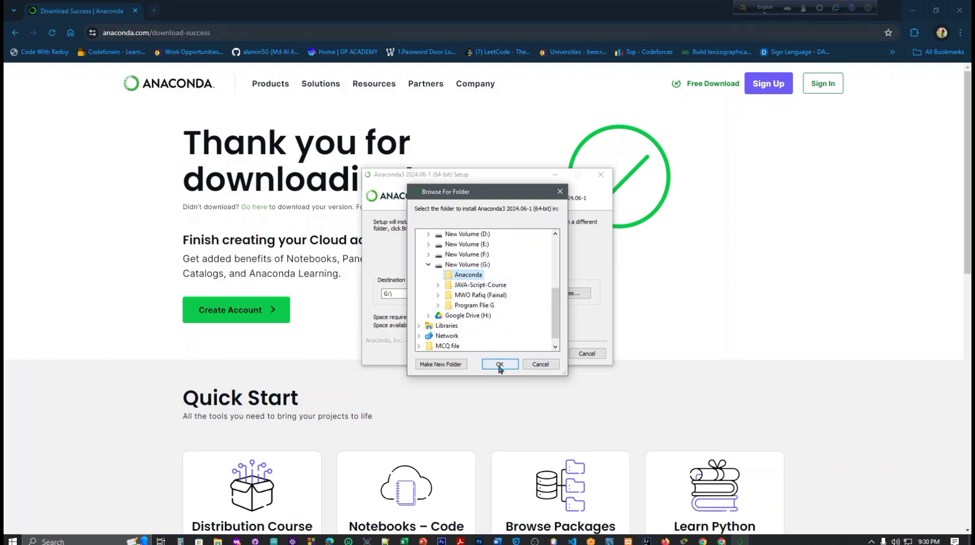
pyautogui.click(499, 364)
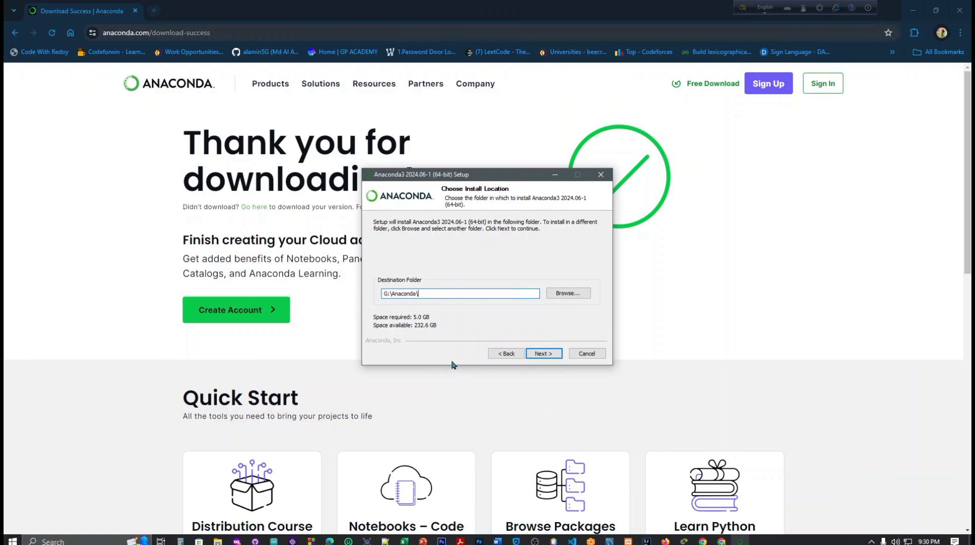
pyautogui.moveTo(382, 334)
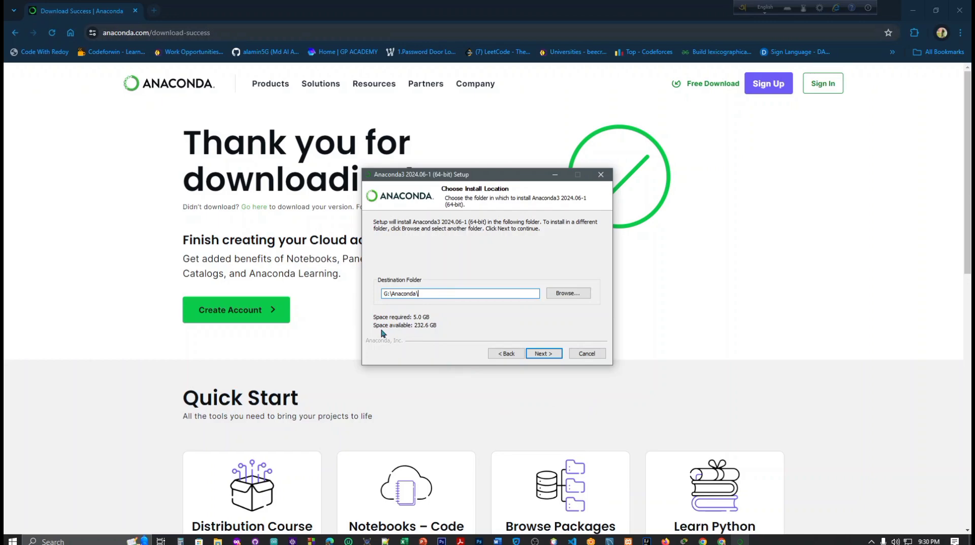
pyautogui.moveTo(426, 335)
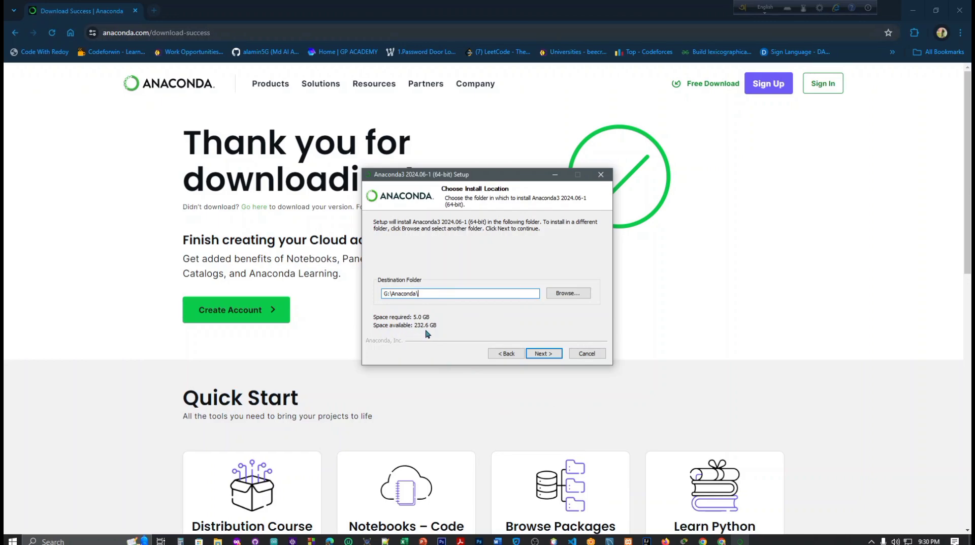
pyautogui.moveTo(436, 332)
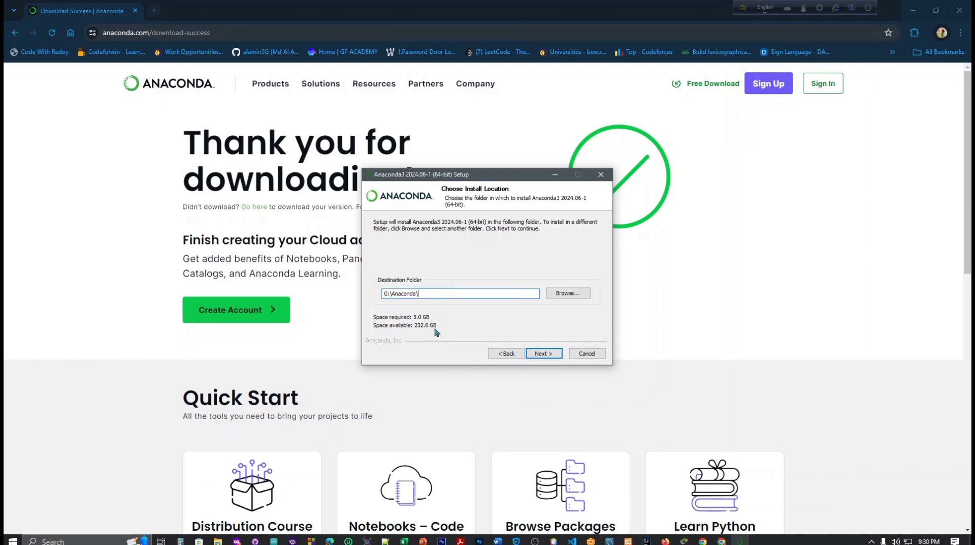
pyautogui.moveTo(420, 324)
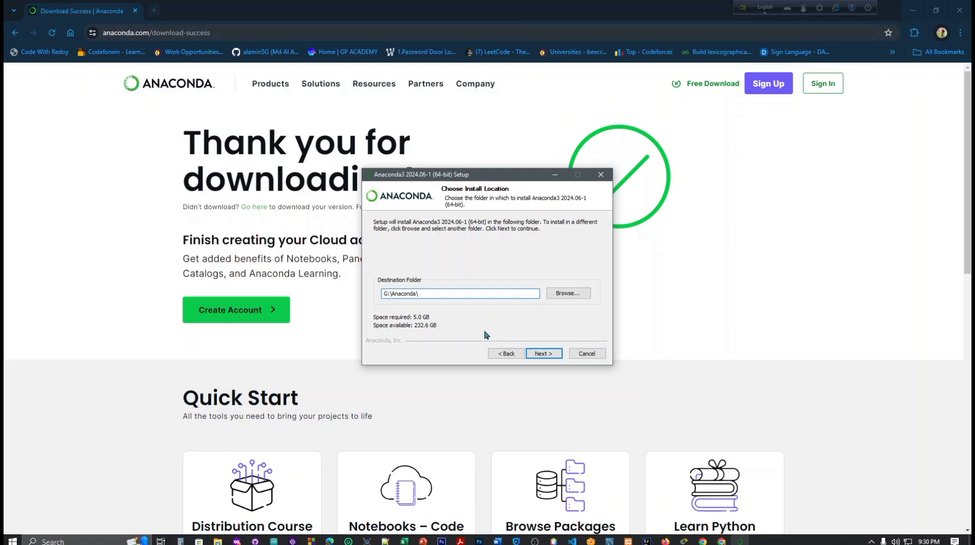
pyautogui.click(459, 293)
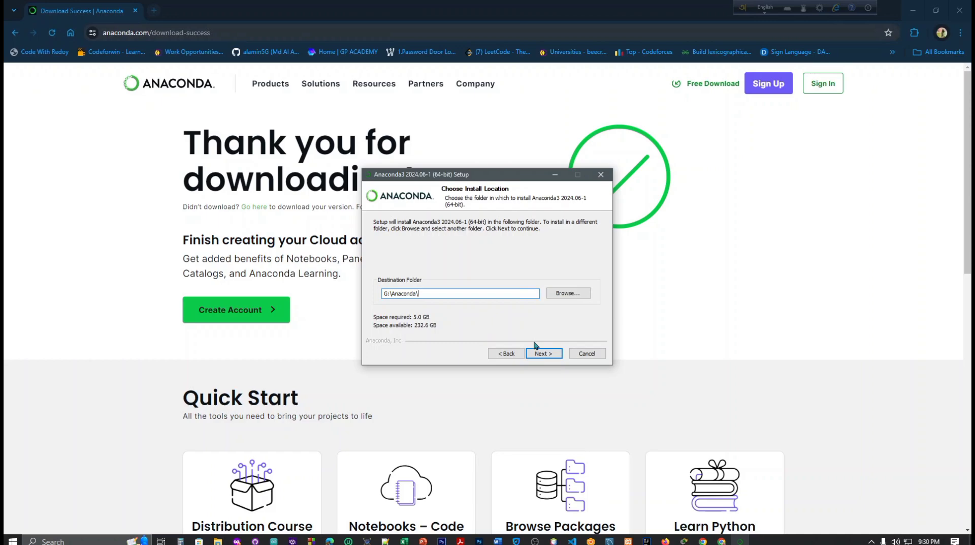
pyautogui.moveTo(543, 354)
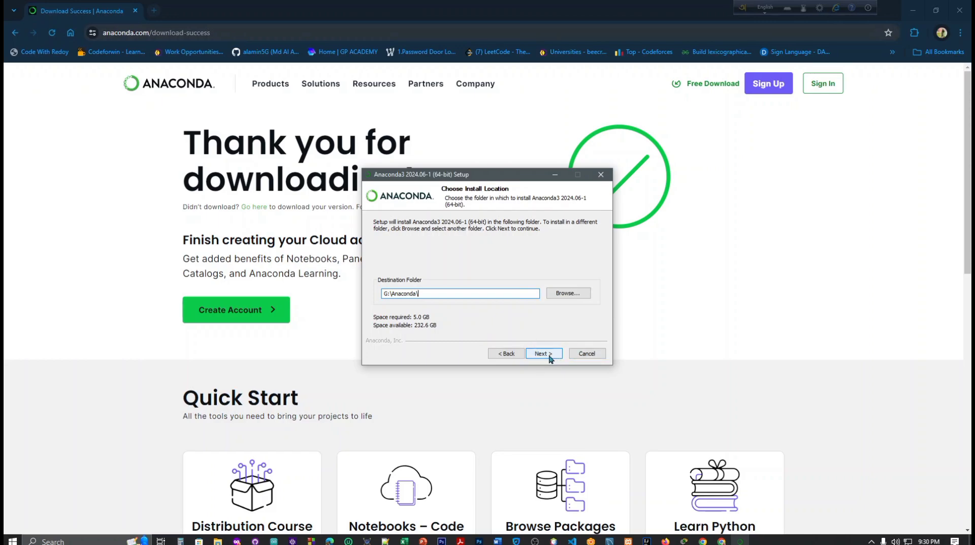
# Enable 'Clear the package cache upon completion' in advanced options and begin installing.
pyautogui.click(542, 353)
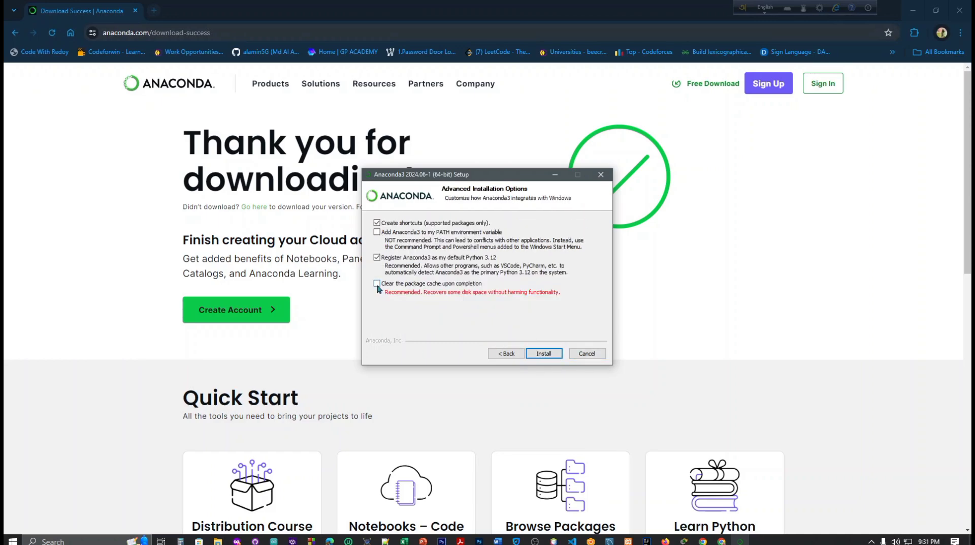
pyautogui.click(376, 283)
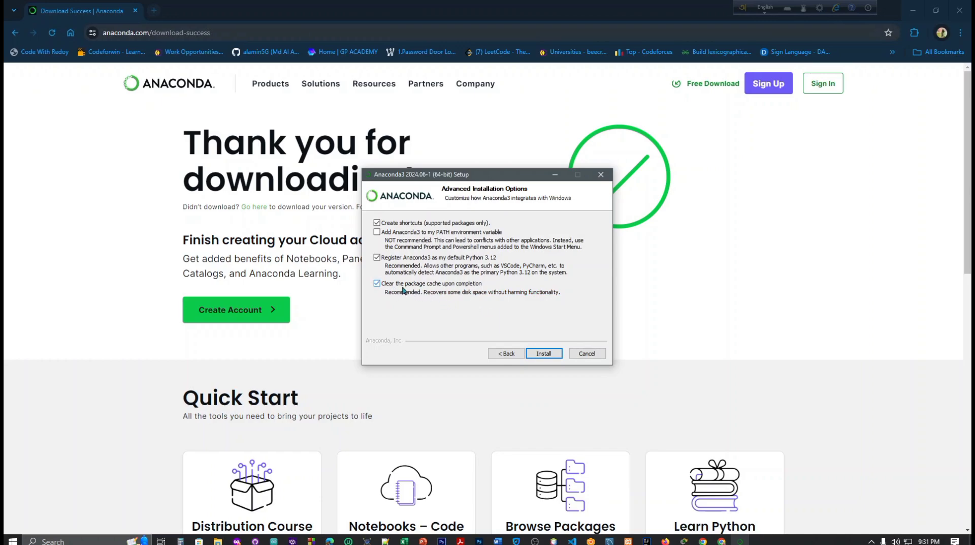
pyautogui.moveTo(477, 290)
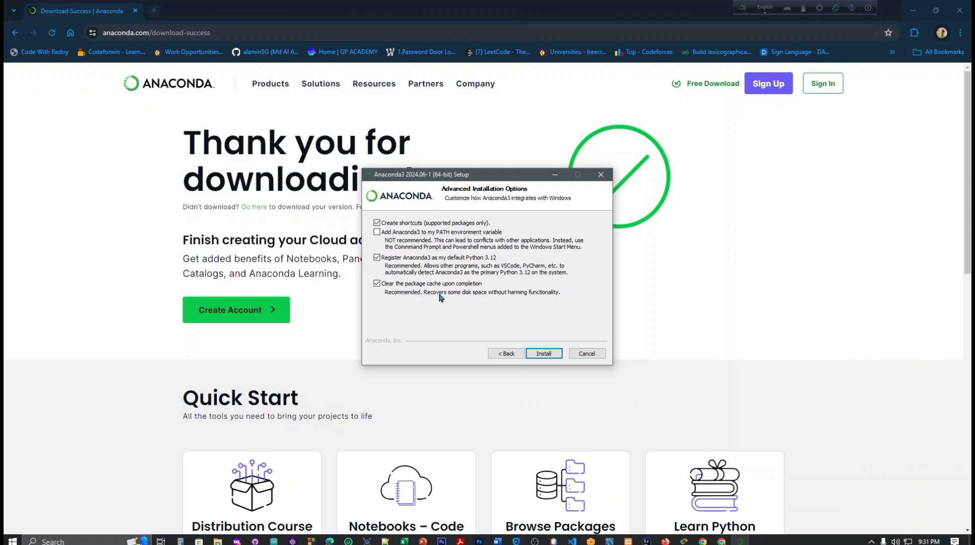
pyautogui.moveTo(516, 304)
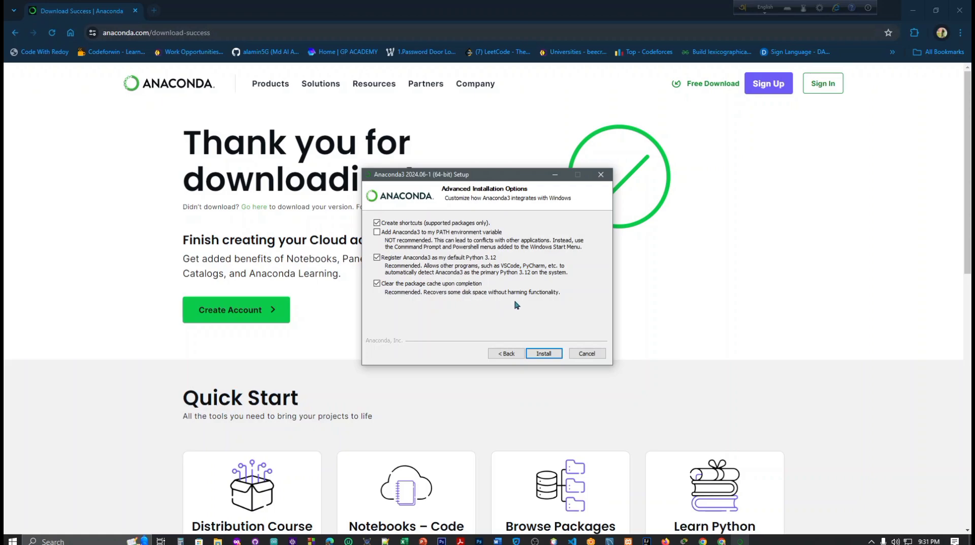
pyautogui.moveTo(513, 329)
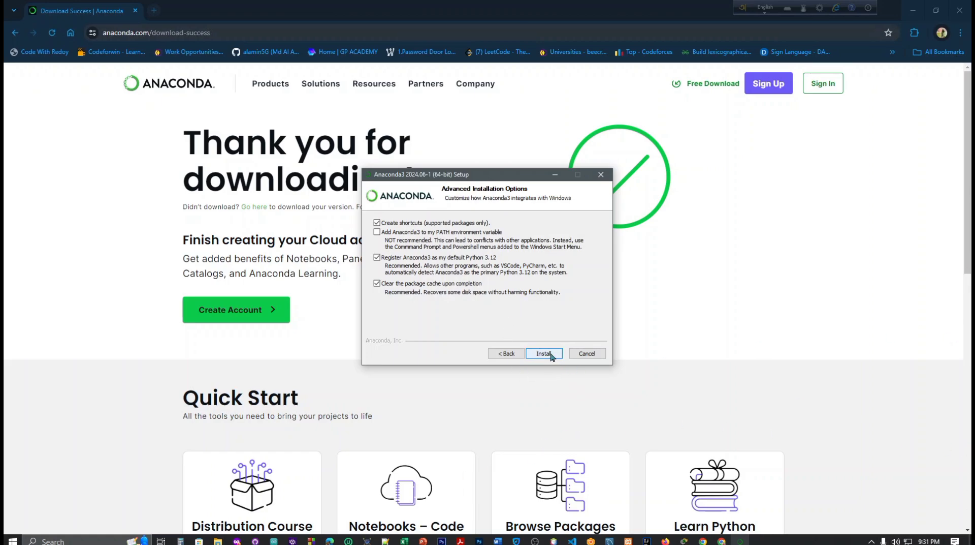
pyautogui.click(543, 353)
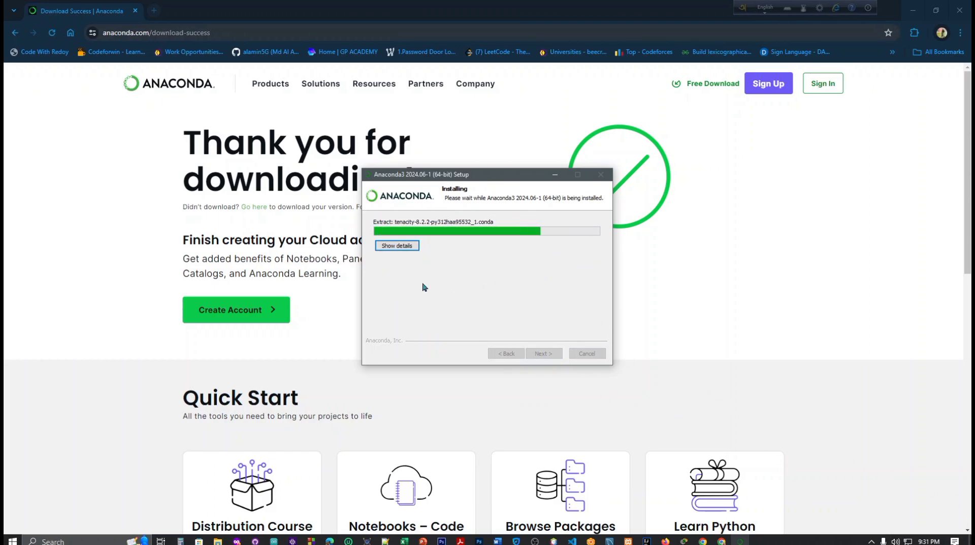
# Show the detailed installation log while packages are extracted.
pyautogui.click(397, 245)
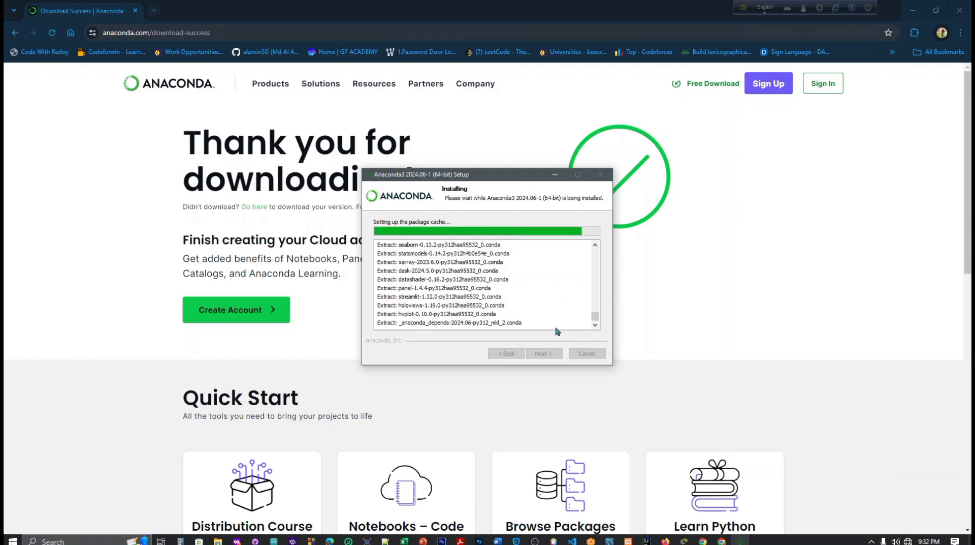
pyautogui.moveTo(498, 304)
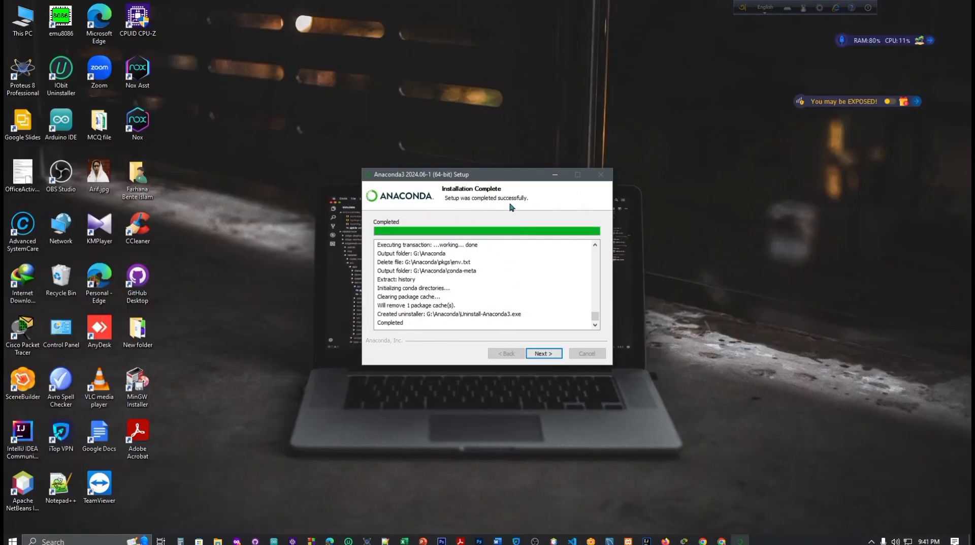
pyautogui.moveTo(538, 375)
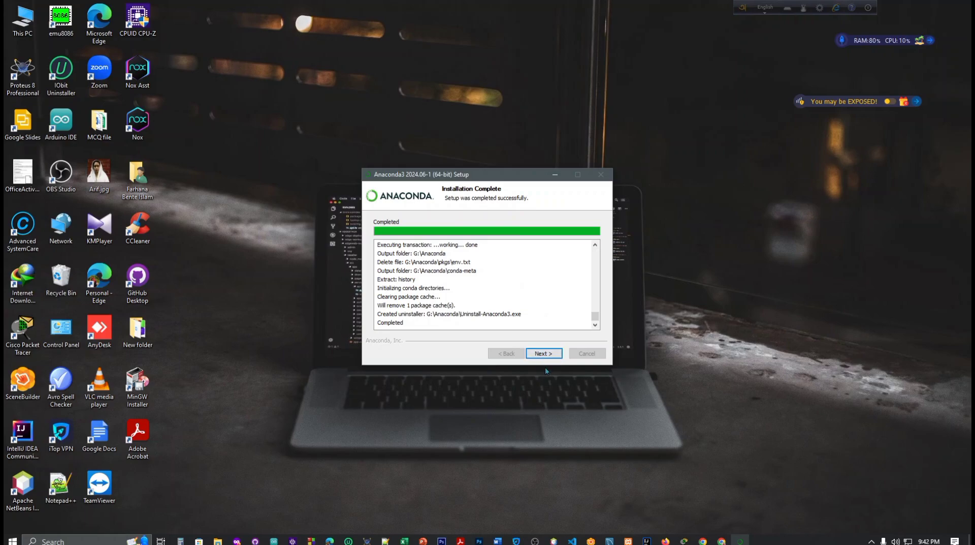
pyautogui.moveTo(550, 382)
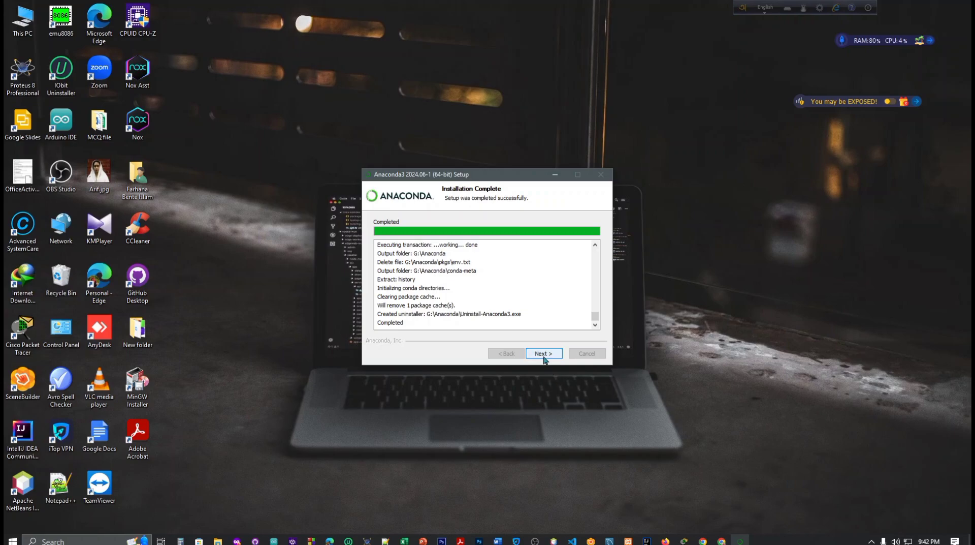
# Move past the completion and cloud notebook pages, finishing with 'Launch Anaconda Navigator' ticked.
pyautogui.click(542, 353)
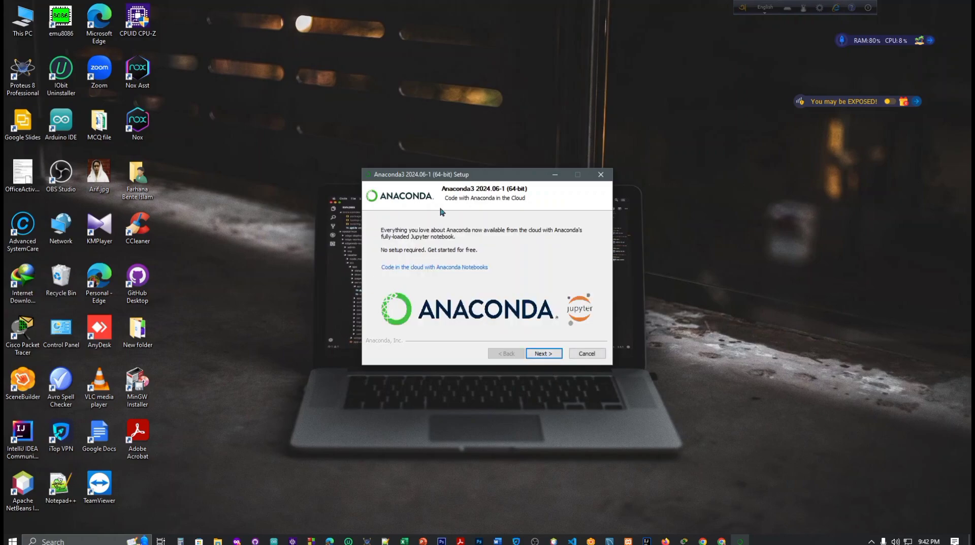
pyautogui.moveTo(340, 336)
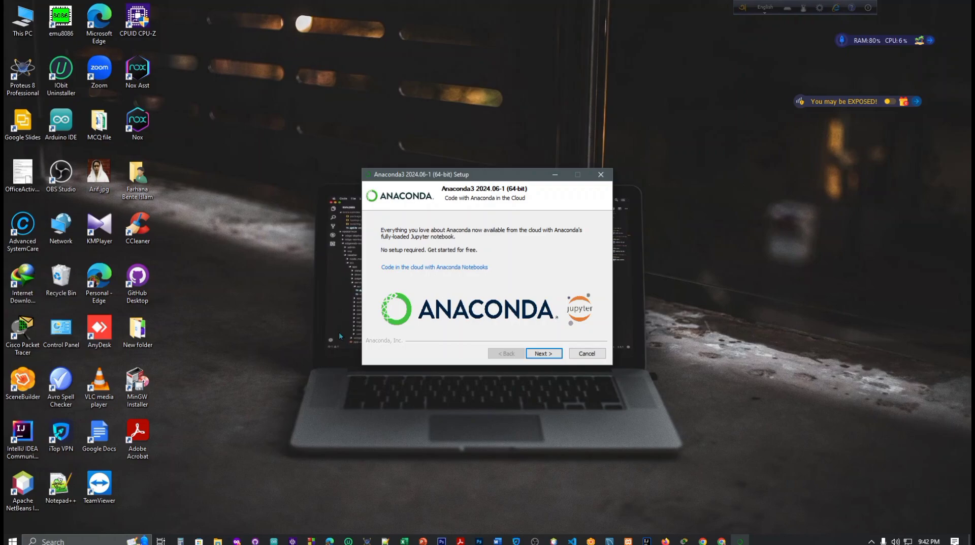
pyautogui.click(543, 353)
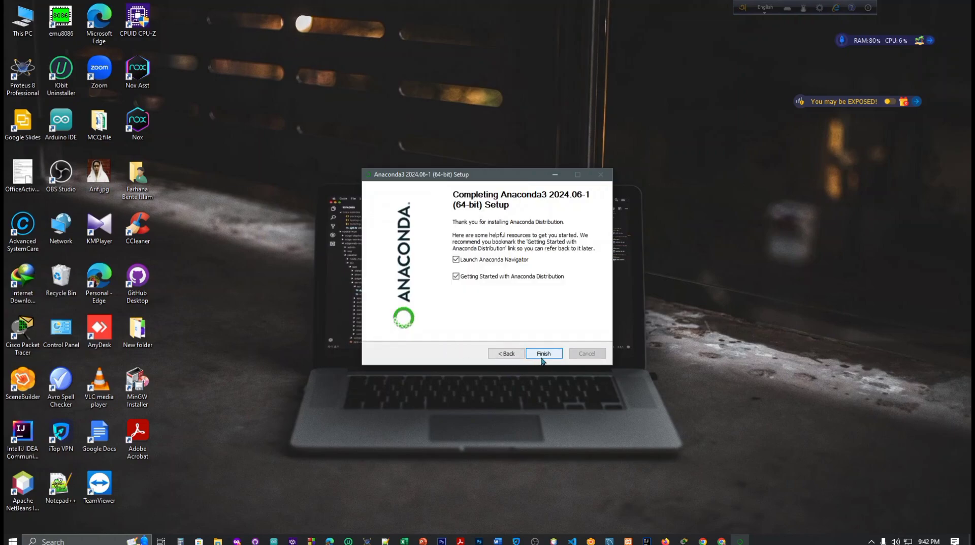
pyautogui.click(543, 353)
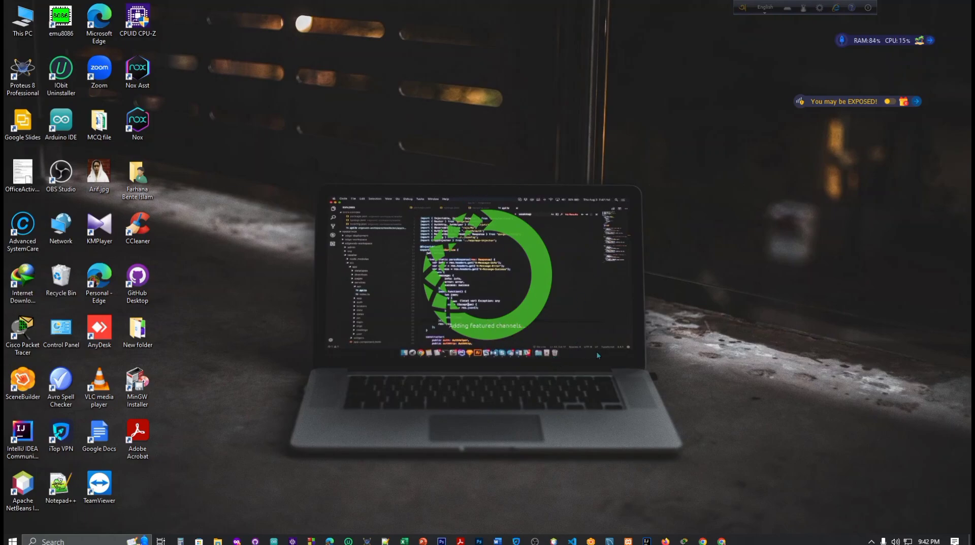
pyautogui.moveTo(495, 376)
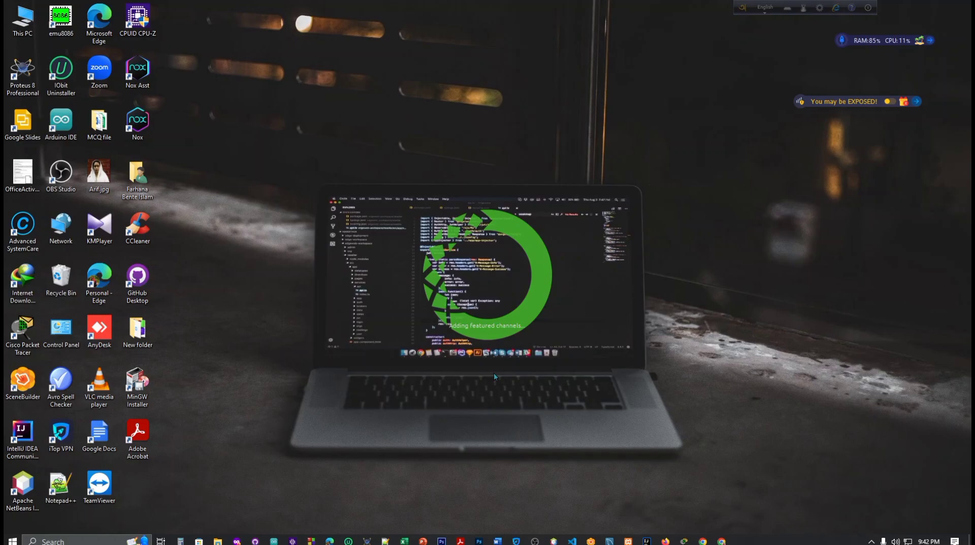
pyautogui.moveTo(736, 474)
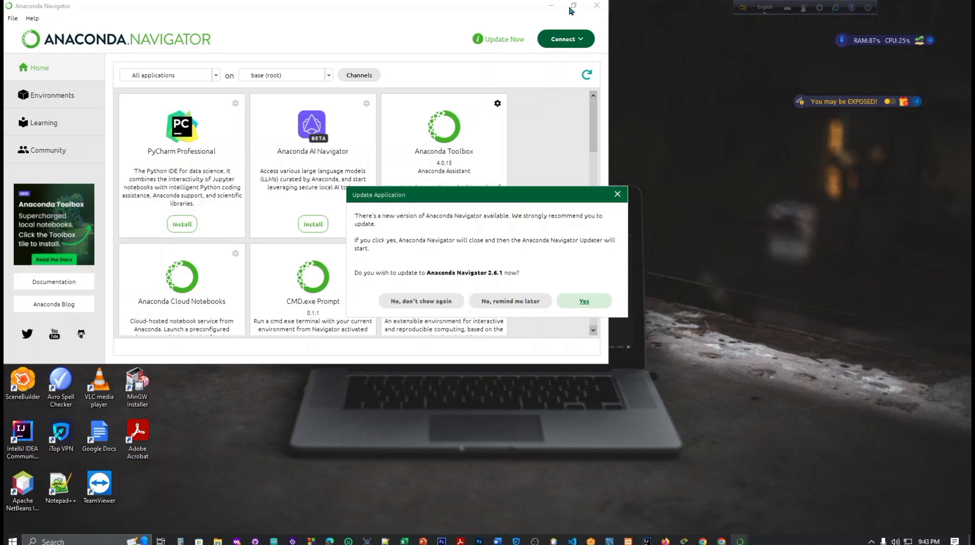
pyautogui.moveTo(510, 304)
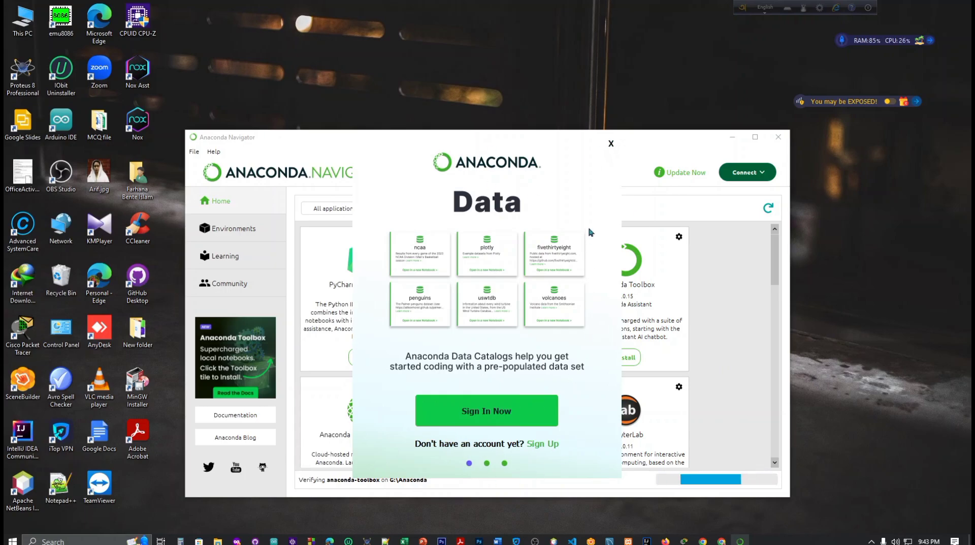
# Close the data catalog popup, maximize Navigator, and choose 'No, remind me later' on updating.
pyautogui.click(611, 144)
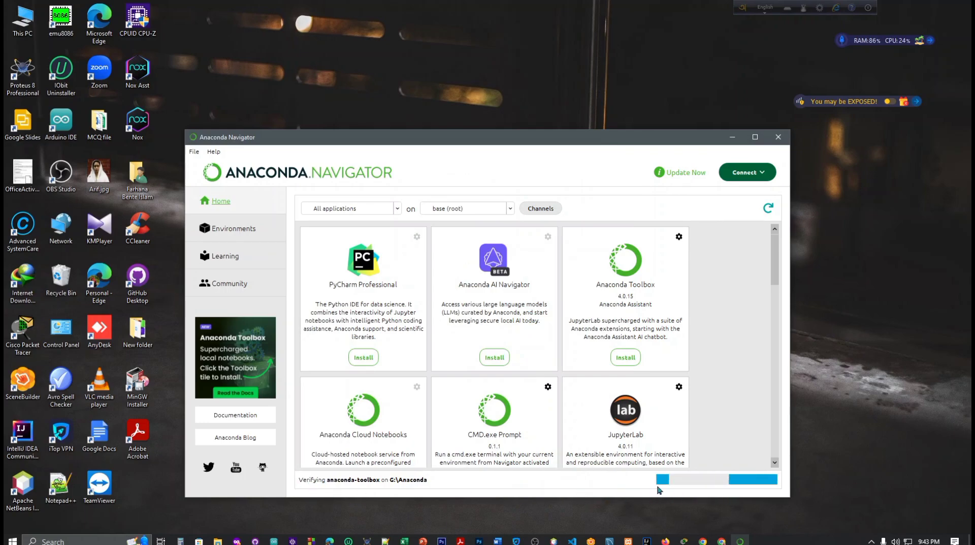
pyautogui.moveTo(679, 498)
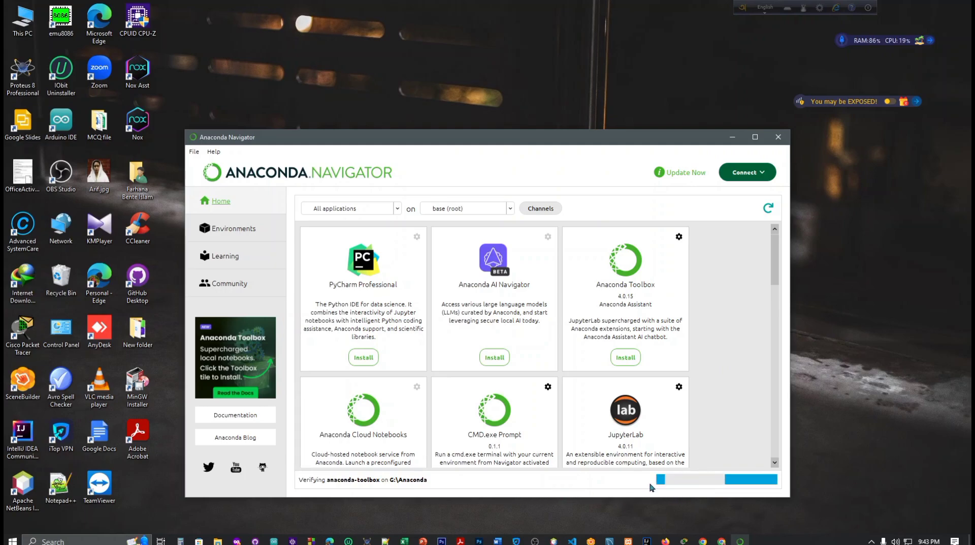
pyautogui.click(756, 137)
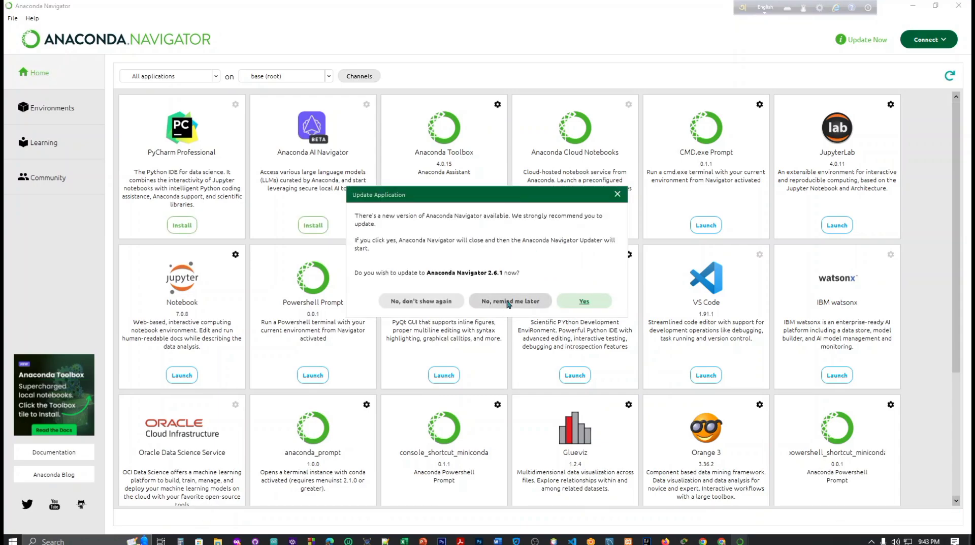
pyautogui.moveTo(507, 304)
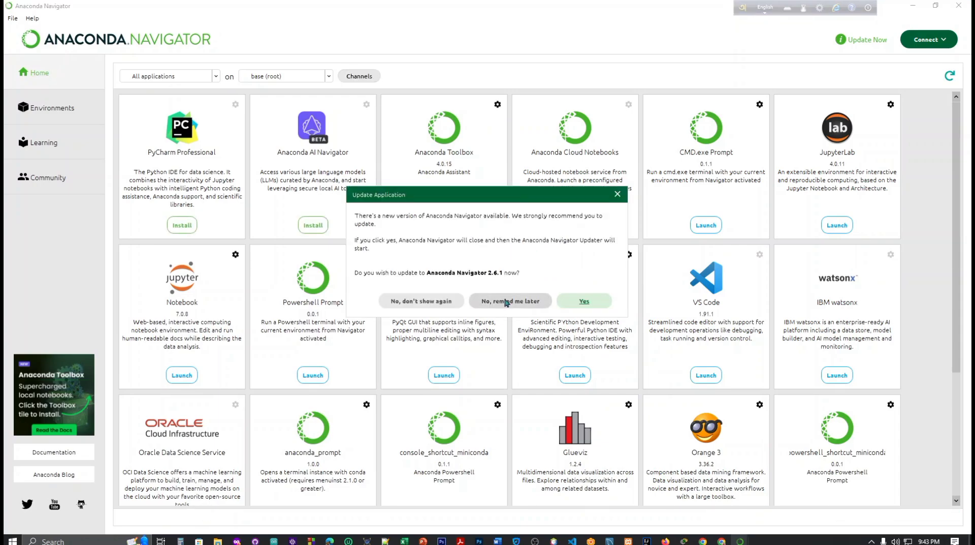
pyautogui.moveTo(401, 278)
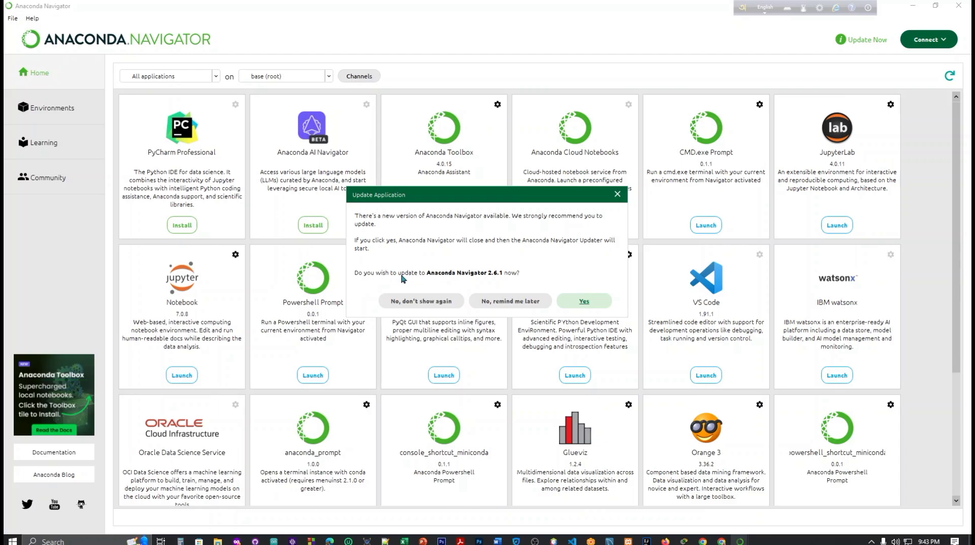
pyautogui.moveTo(507, 279)
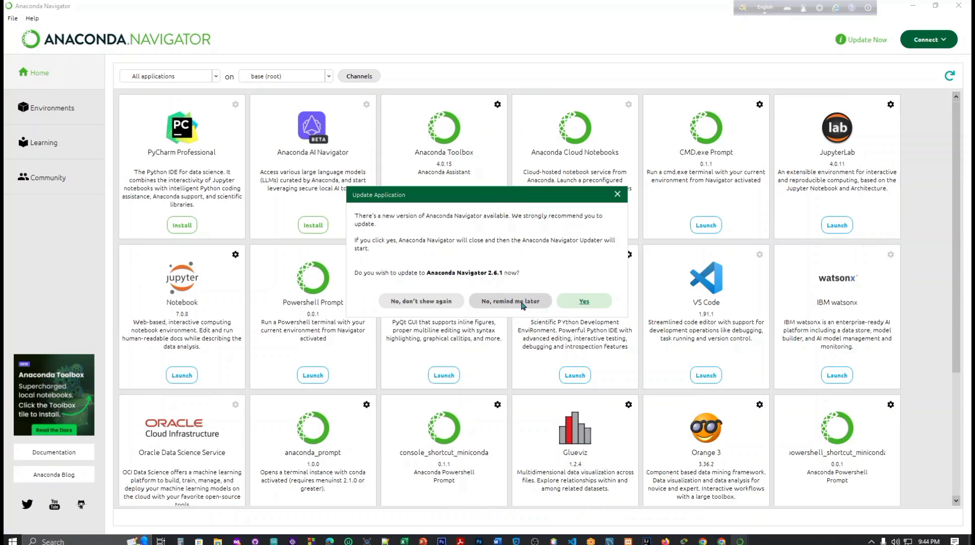
pyautogui.click(510, 301)
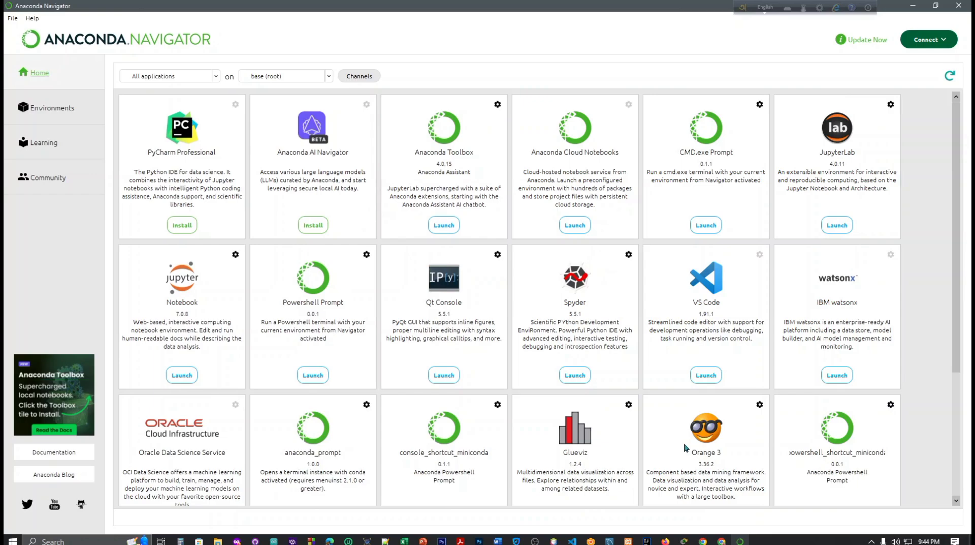
# Launch Spyder from its tile in Navigator's Home application list.
pyautogui.scroll(-3)
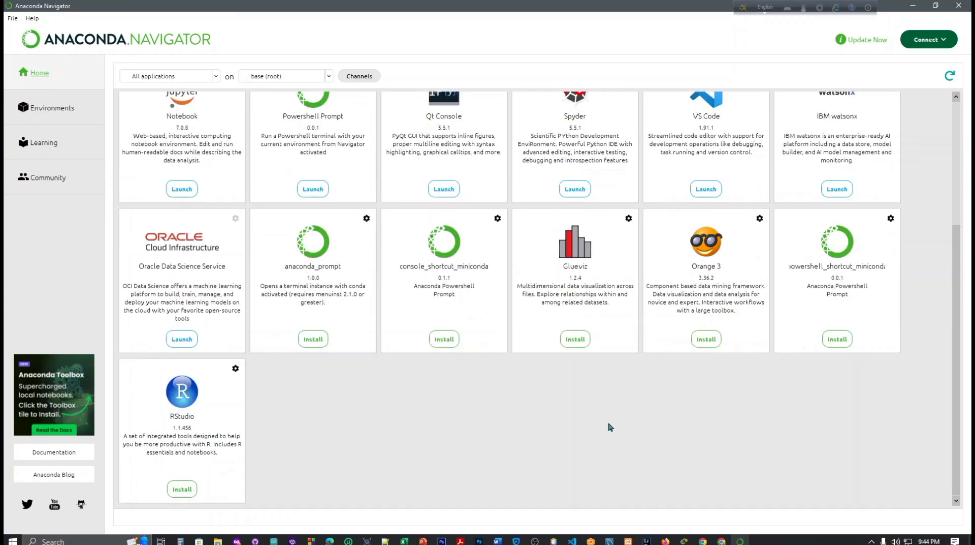
pyautogui.scroll(3)
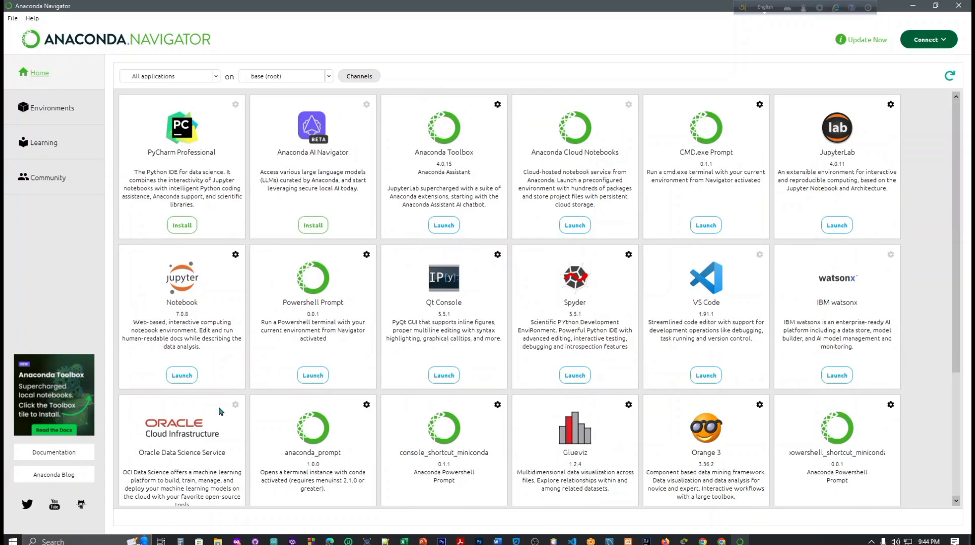
pyautogui.moveTo(191, 290)
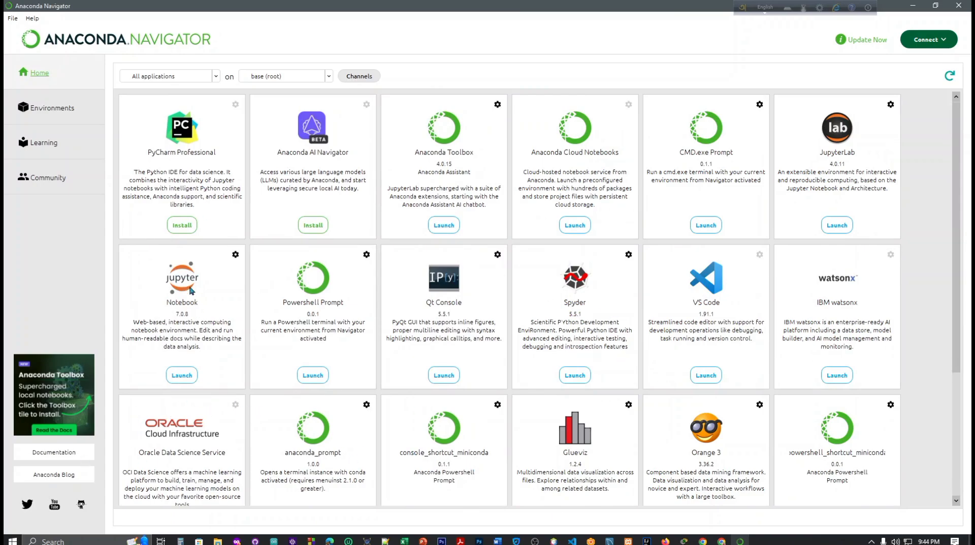
pyautogui.moveTo(448, 405)
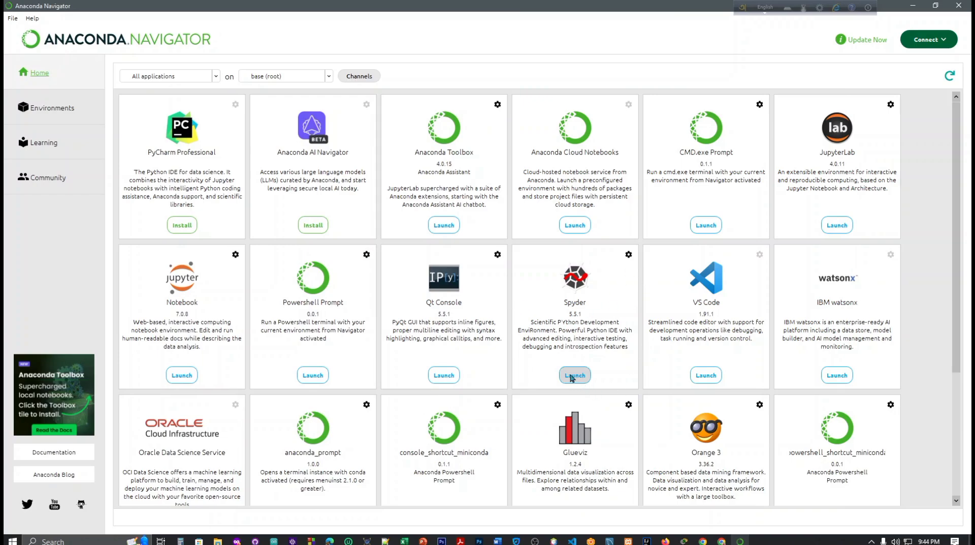
pyautogui.click(182, 374)
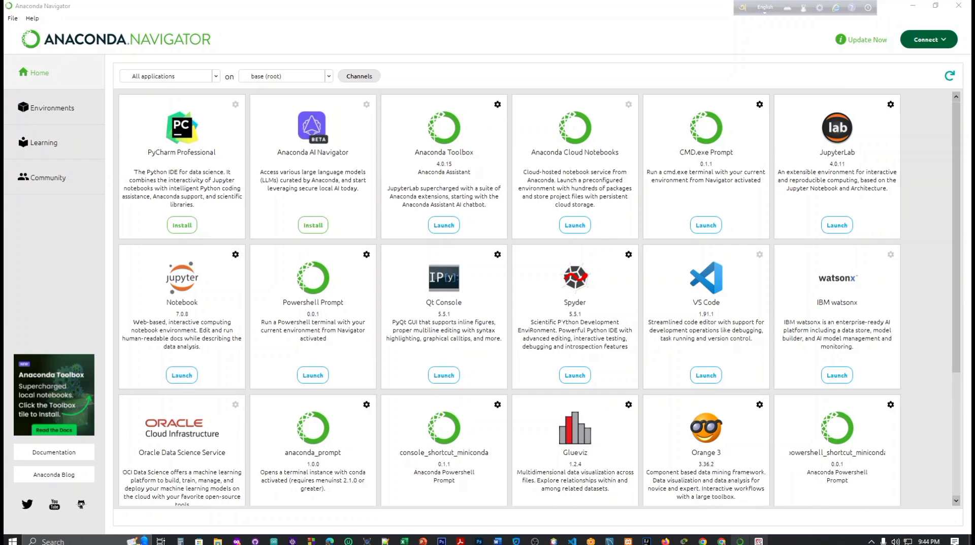
pyautogui.click(574, 375)
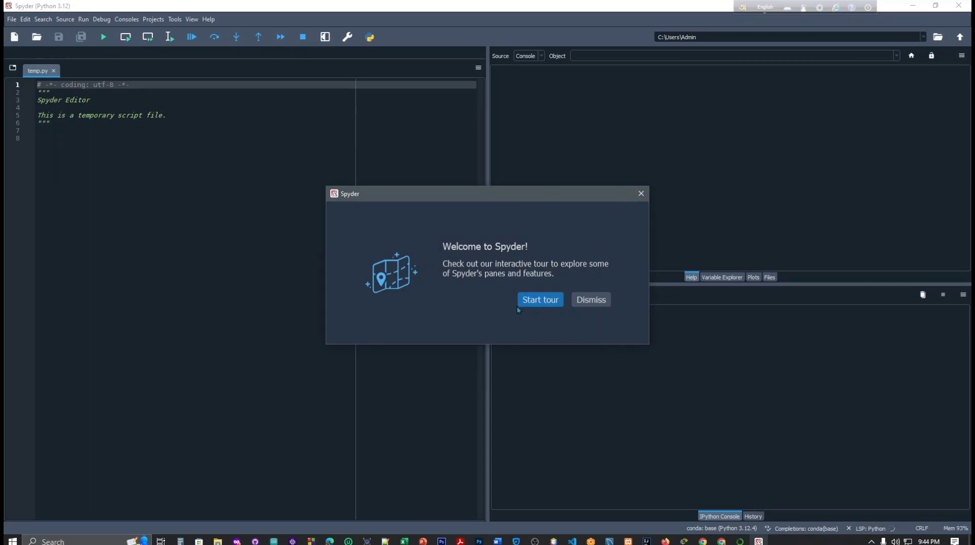
# Run through Spyder's introduction tour and close it once it finishes.
pyautogui.click(590, 299)
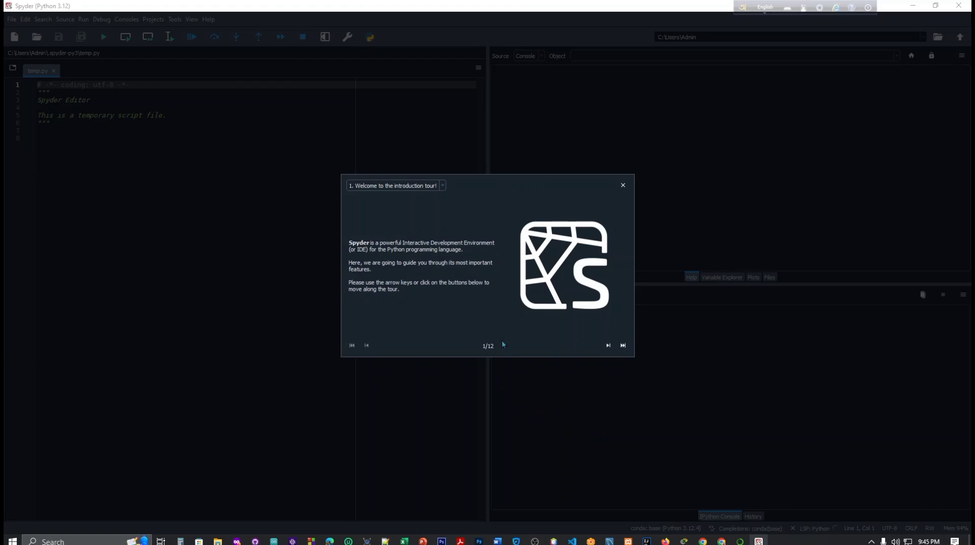
pyautogui.moveTo(443, 255)
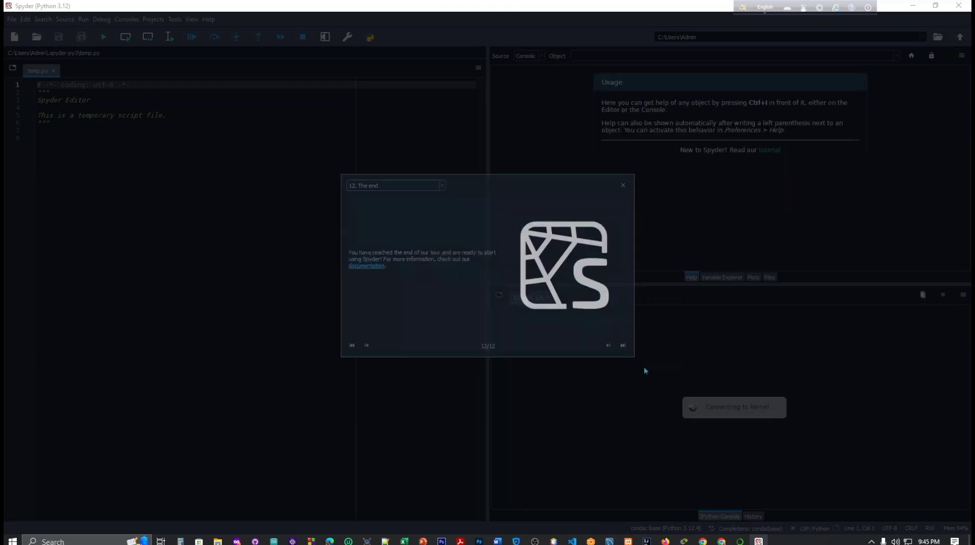
pyautogui.click(623, 185)
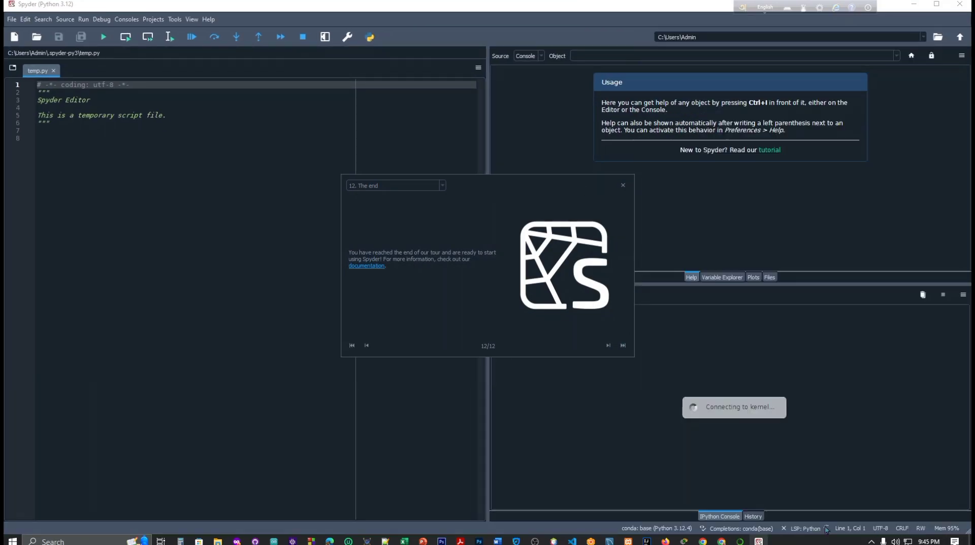
pyautogui.click(623, 185)
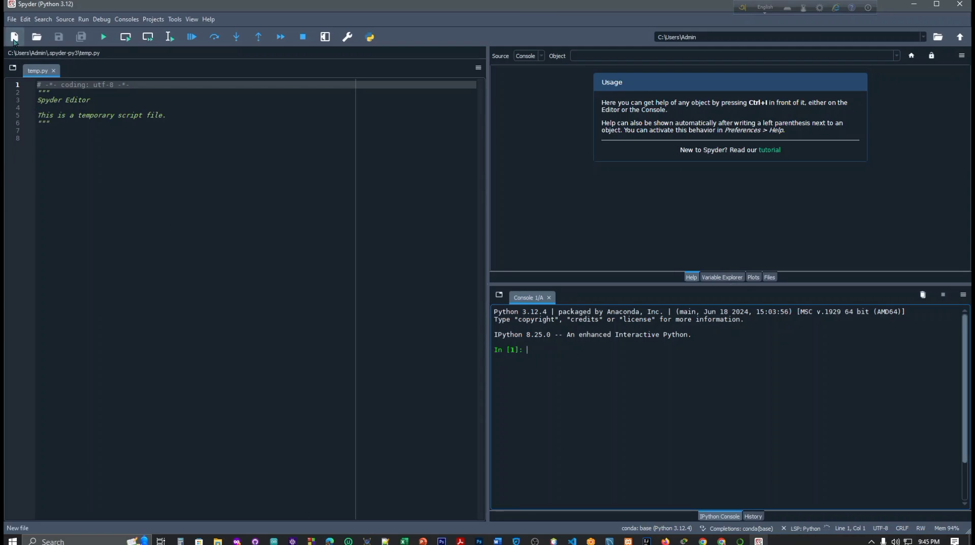
# Create a new untitled script and close the temp.py tab.
pyautogui.click(14, 37)
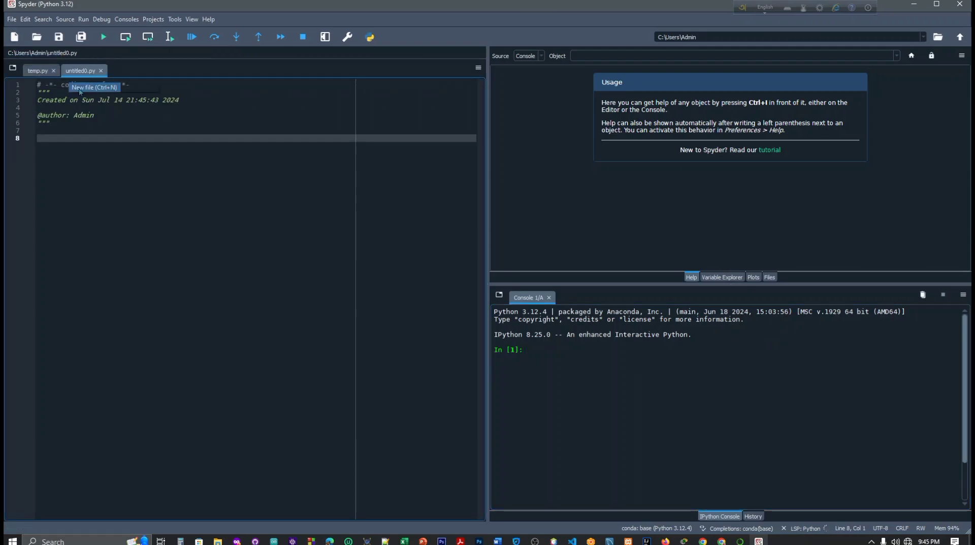
pyautogui.moveTo(38, 70)
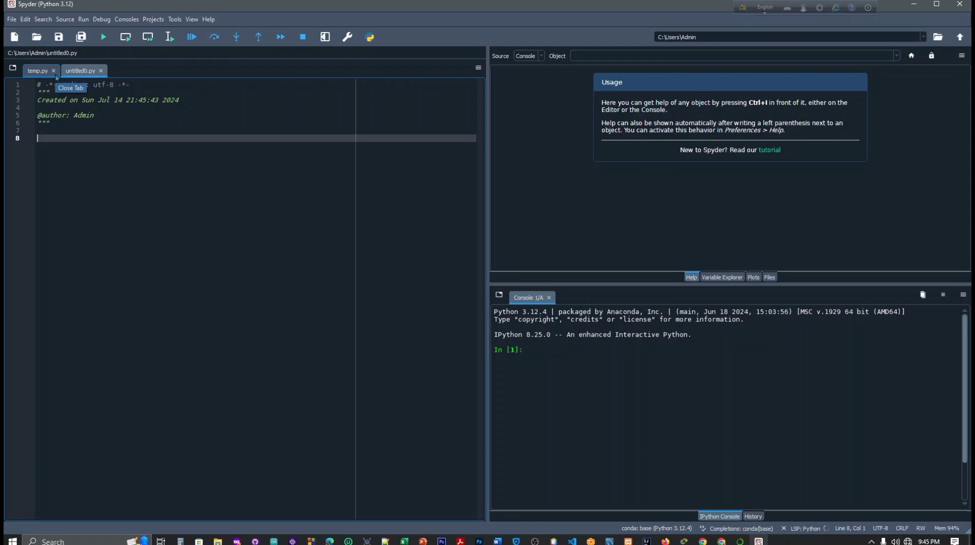
pyautogui.click(37, 70)
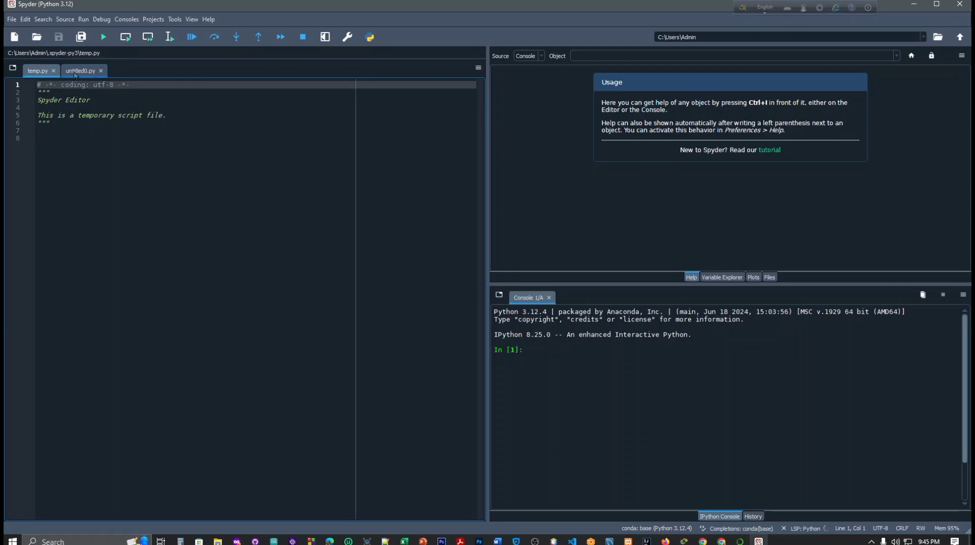
pyautogui.click(53, 70)
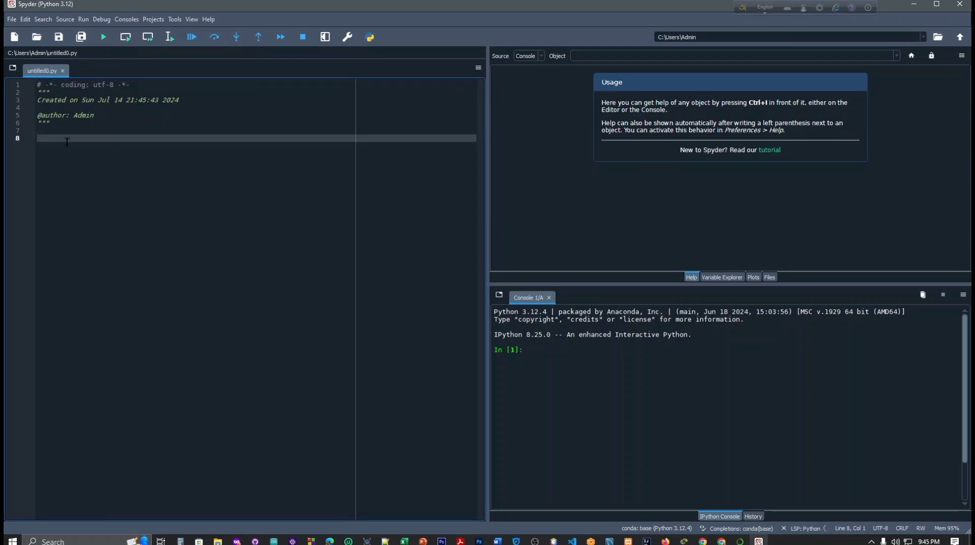
# Write print(Tech Codism With Farhana) on line 8 of untitled0.py.
pyautogui.write('prin')
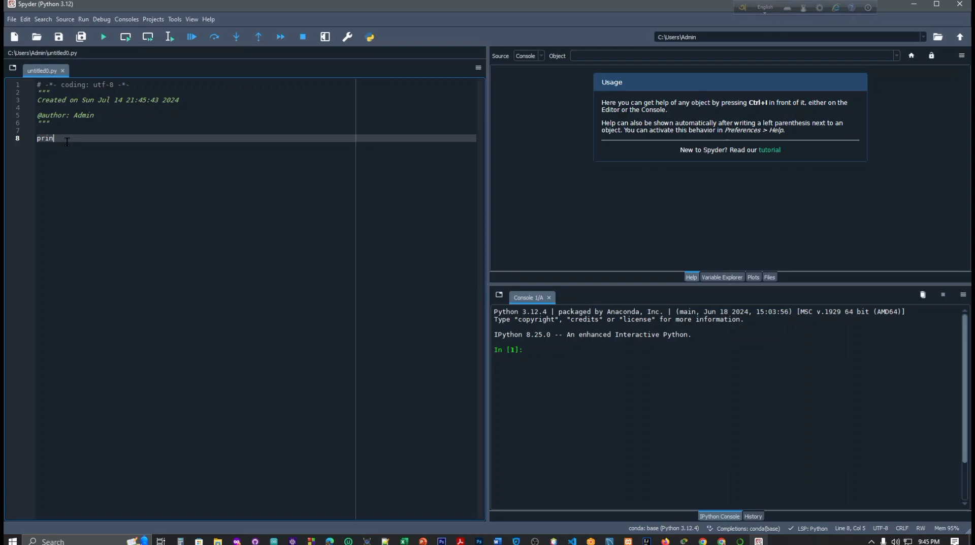
pyautogui.write('t')
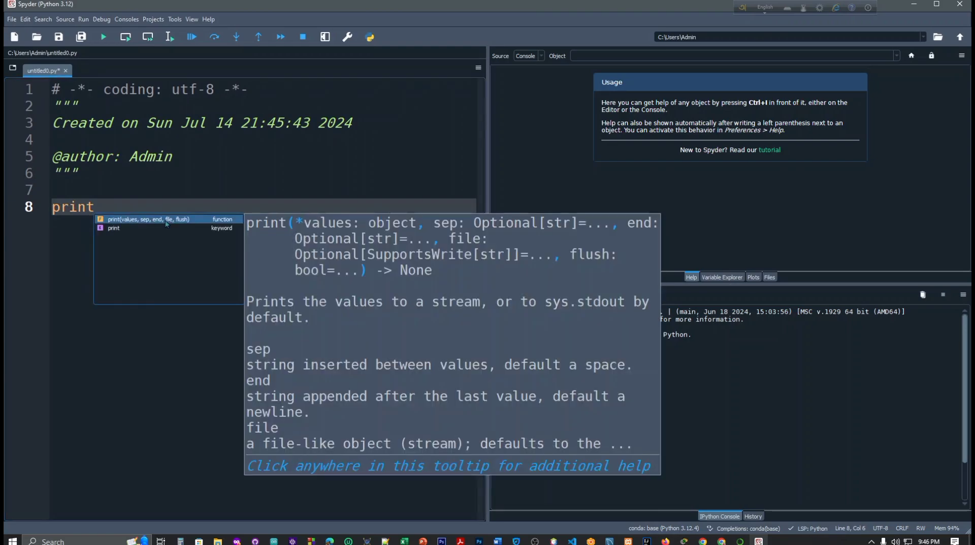
pyautogui.write('(')
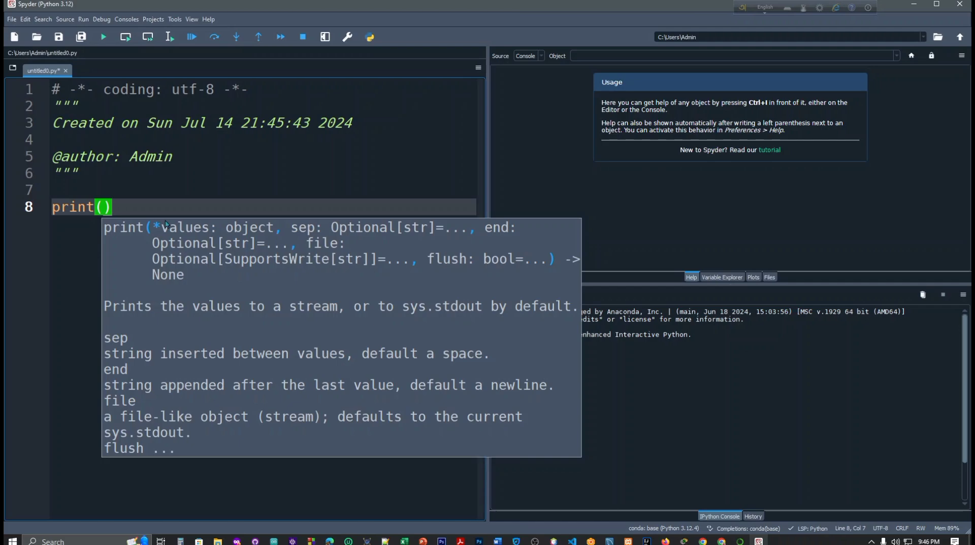
pyautogui.write('he')
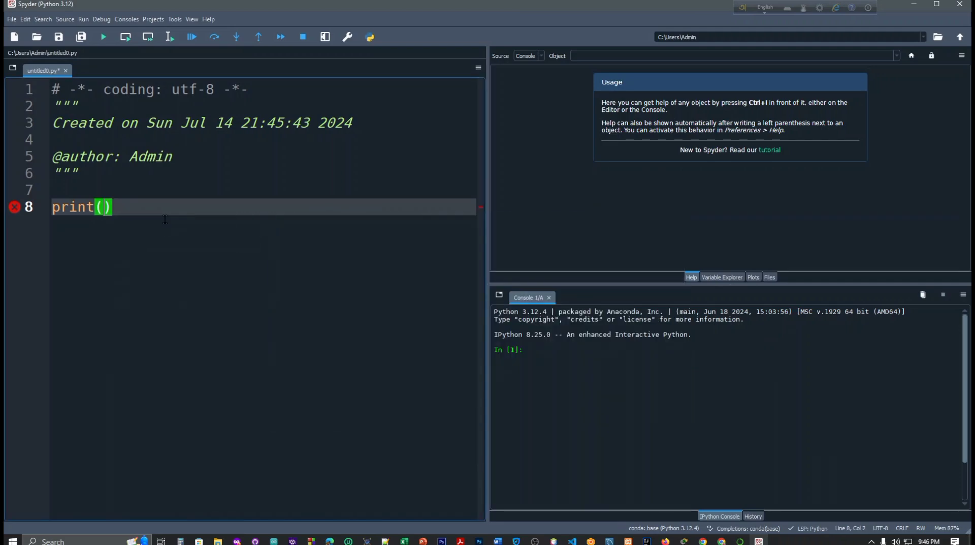
pyautogui.write('Tech C')
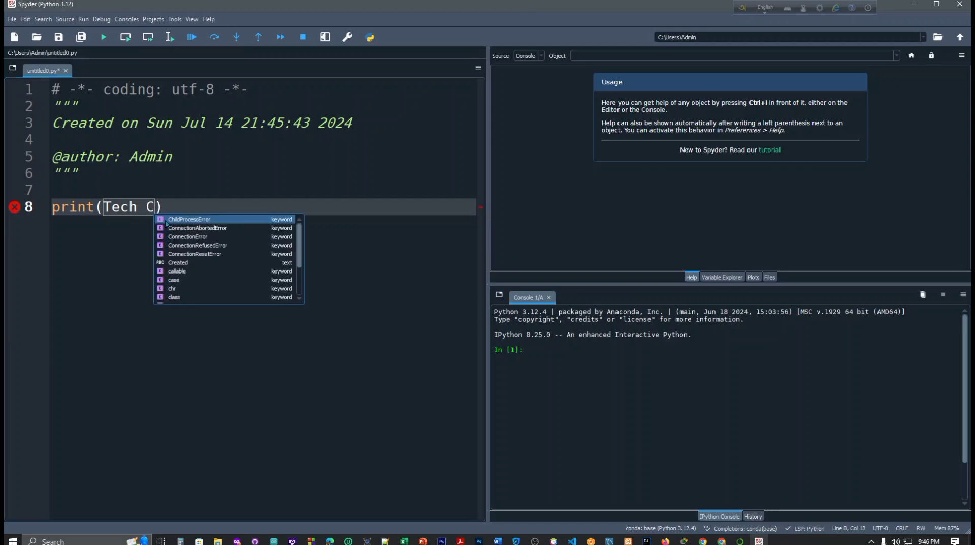
pyautogui.write('o')
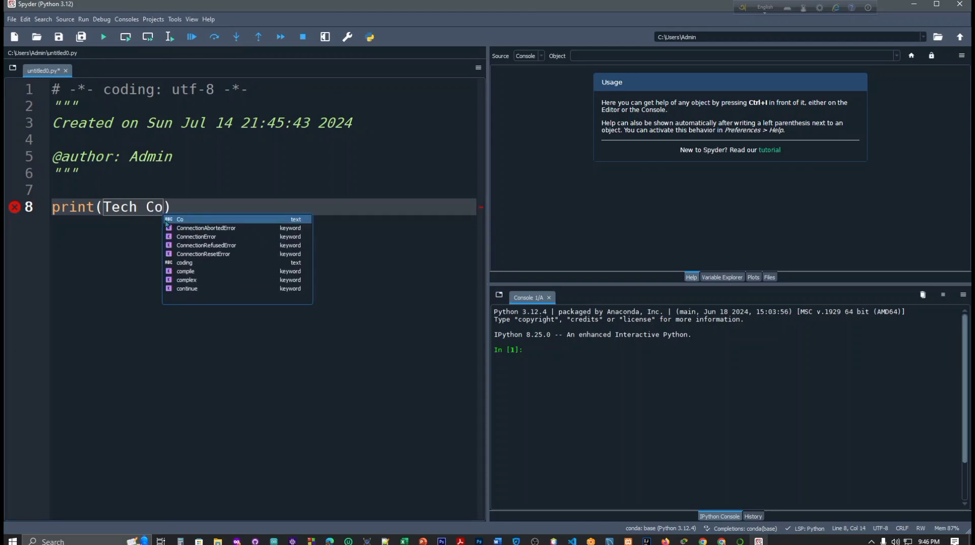
pyautogui.write('dism')
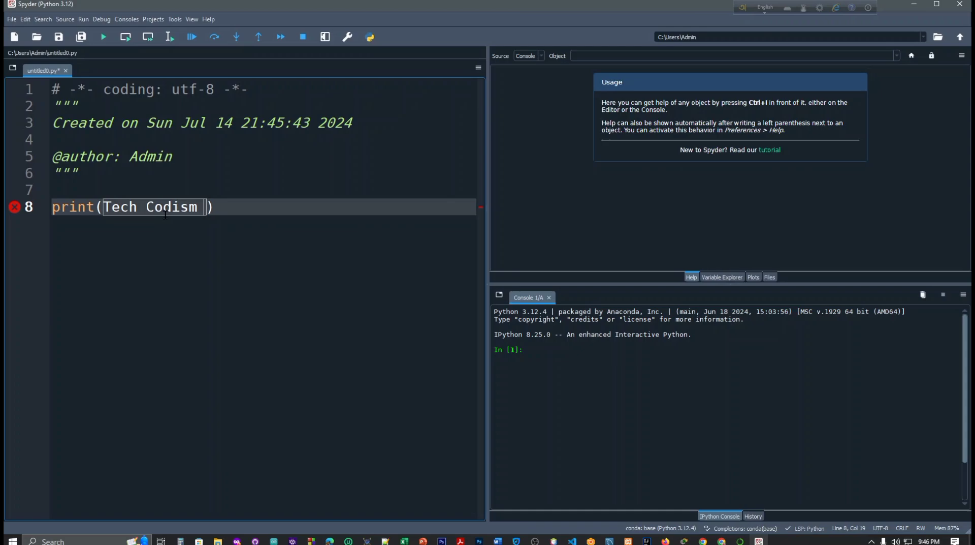
pyautogui.write('With Farhana')
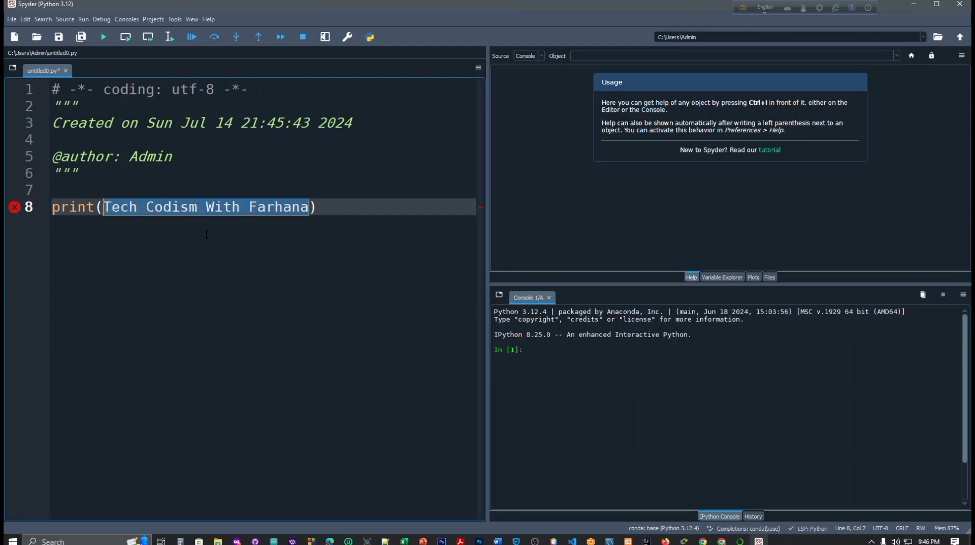
# Replace the unquoted argument with the quoted string 'Tech Codism With Farhana'.
pyautogui.press('Delete')
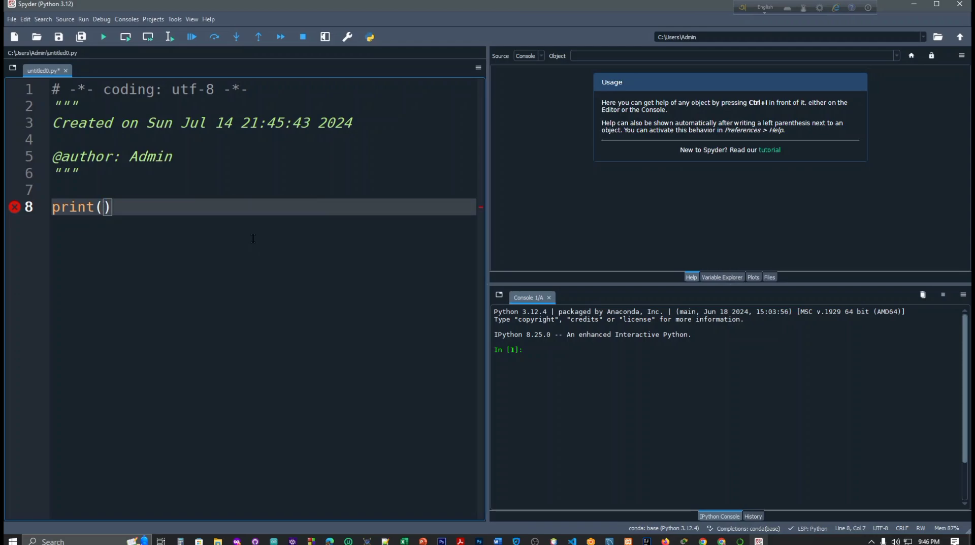
pyautogui.write("'")
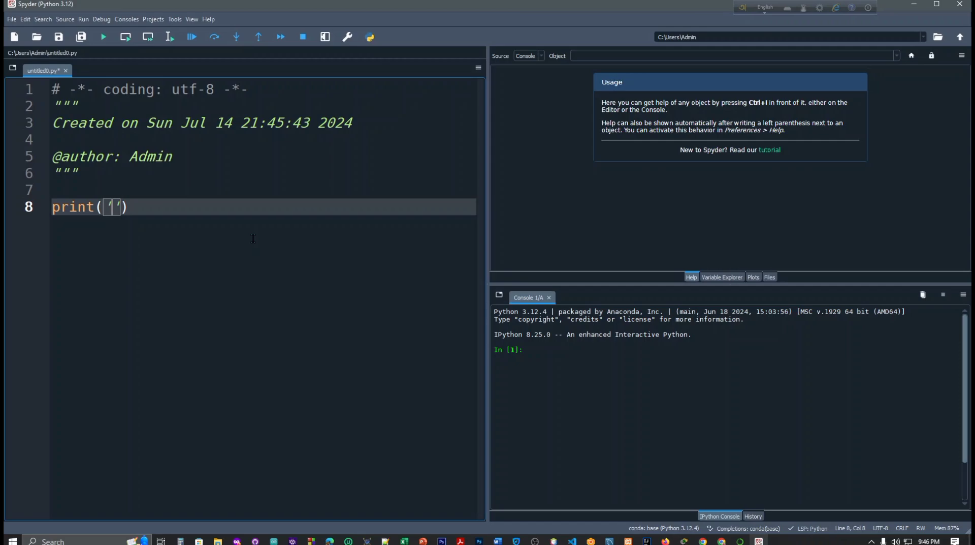
pyautogui.press('Backspace')
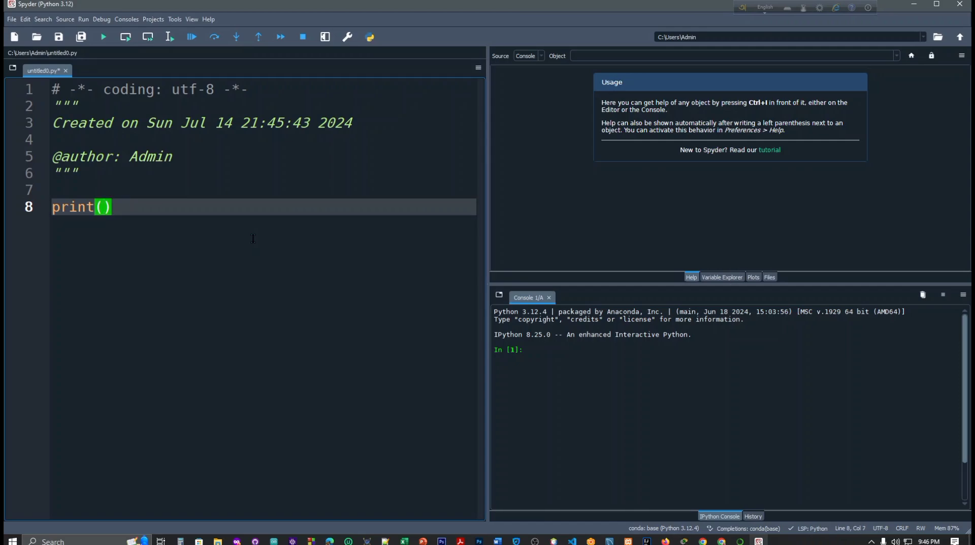
pyautogui.write("'Tech Codism With Farhana'")
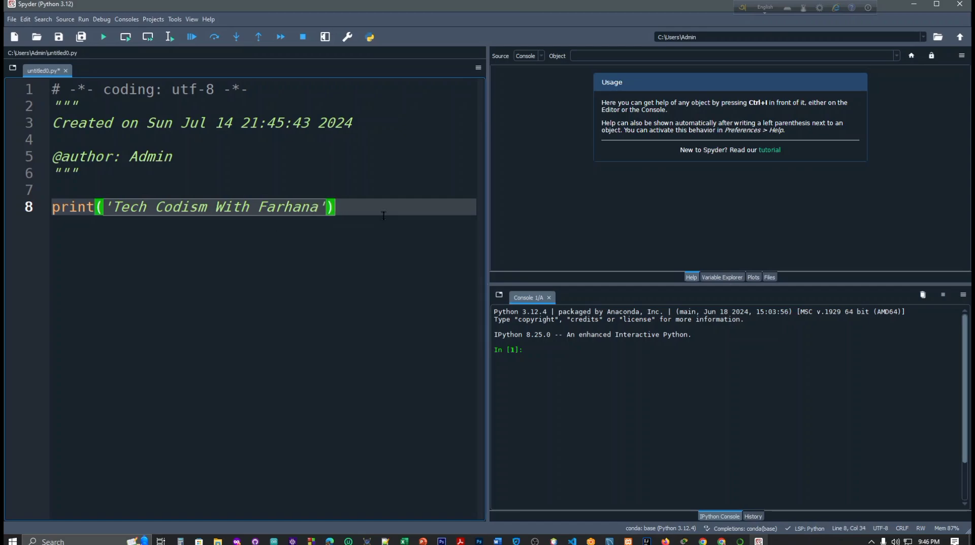
pyautogui.write(';')
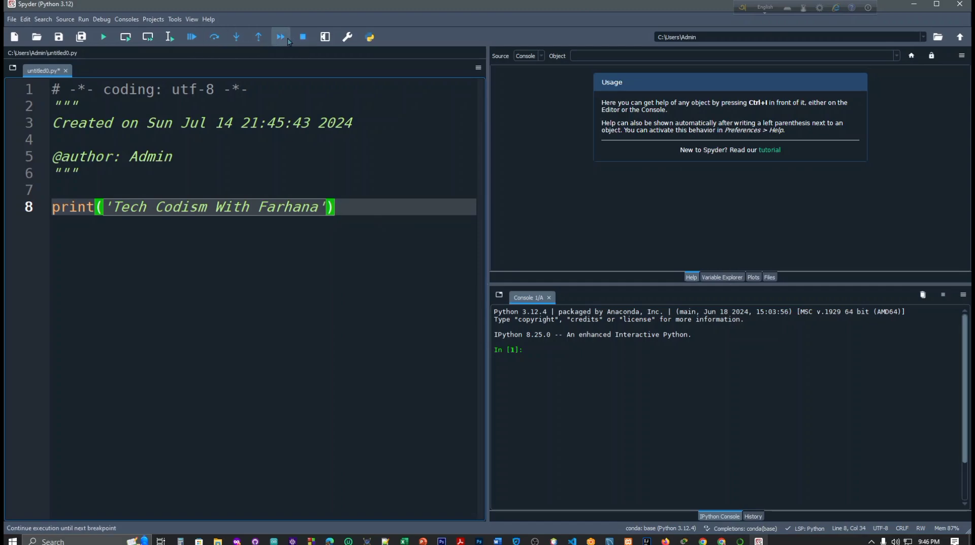
pyautogui.moveTo(280, 36)
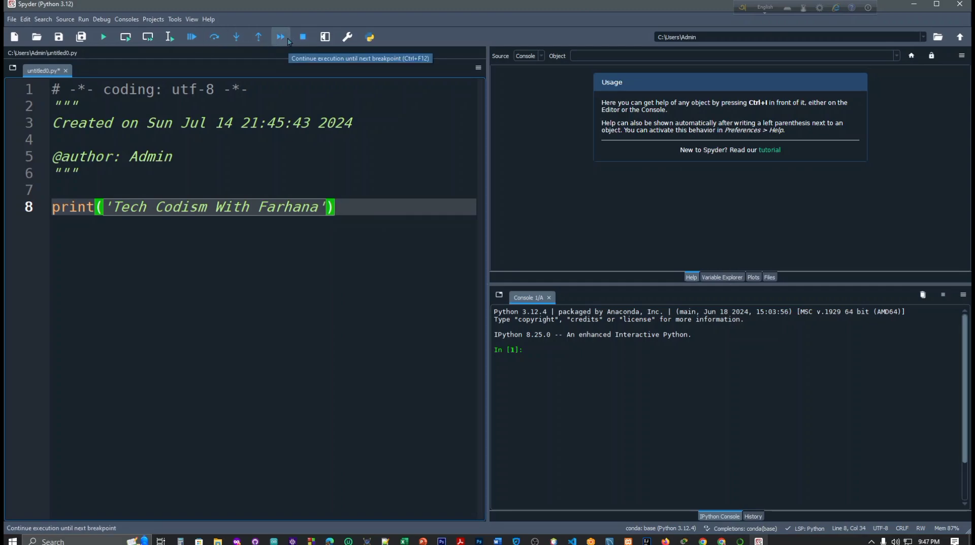
pyautogui.moveTo(125, 37)
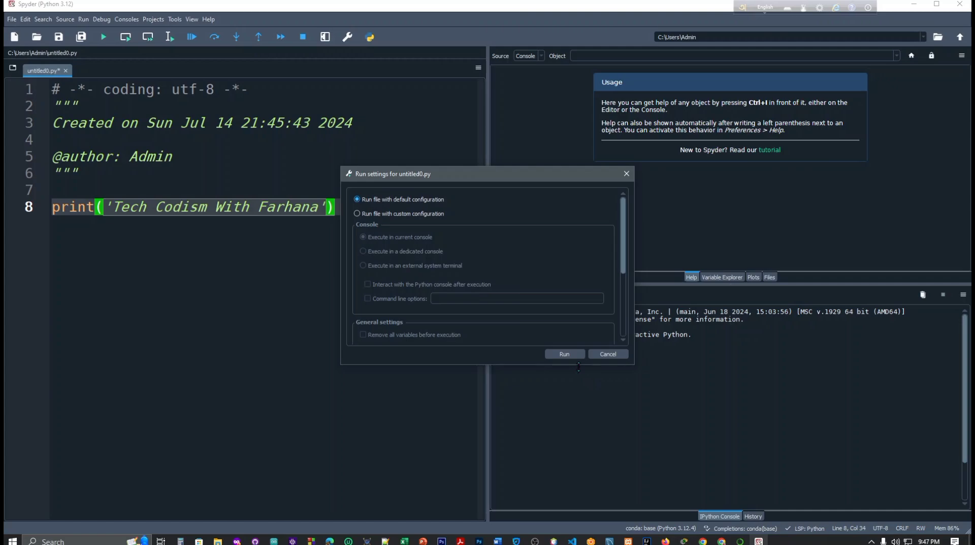
# Confirm Run settings so the console prints 'Tech Codism With Farhana'.
pyautogui.click(563, 353)
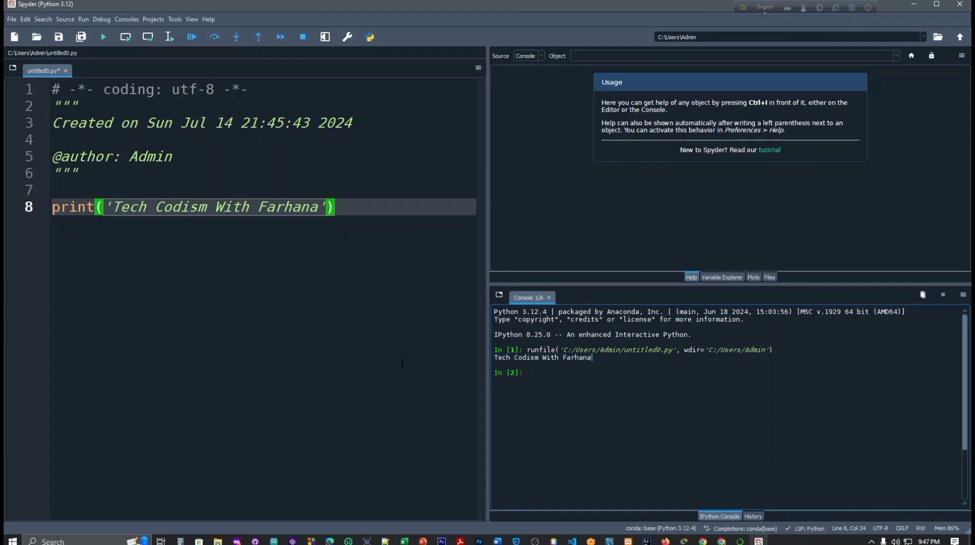
pyautogui.moveTo(348, 329)
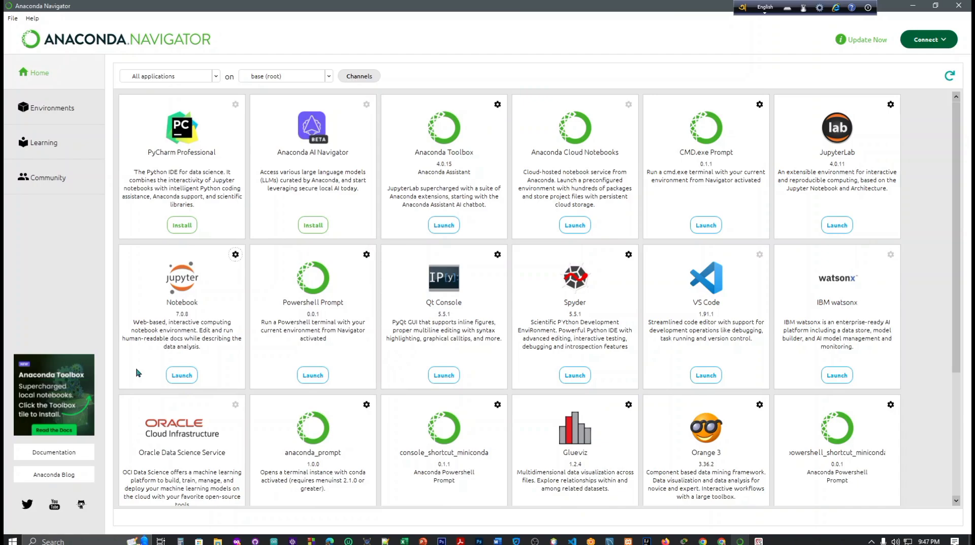
# Launch Jupyter Notebook from its tile on Navigator's Home page.
pyautogui.click(180, 375)
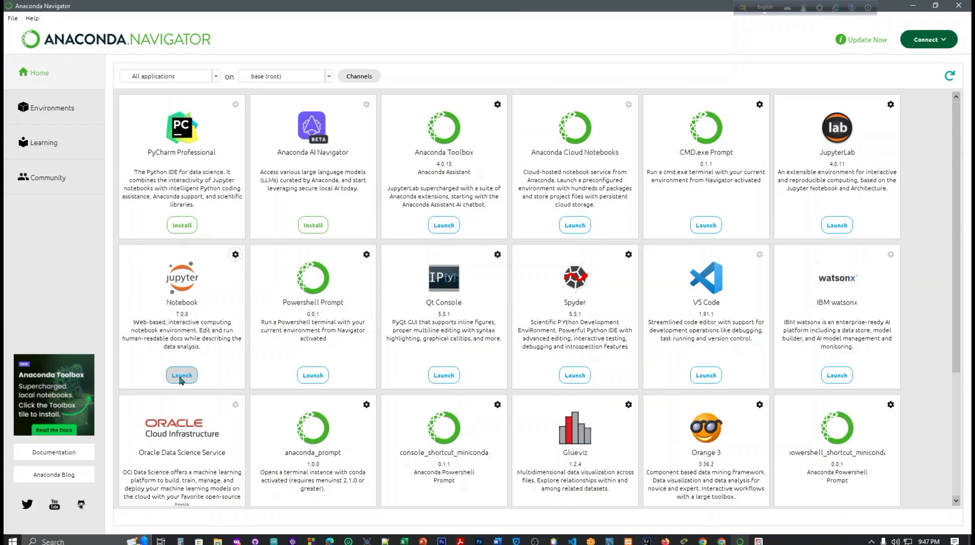
pyautogui.moveTo(181, 373)
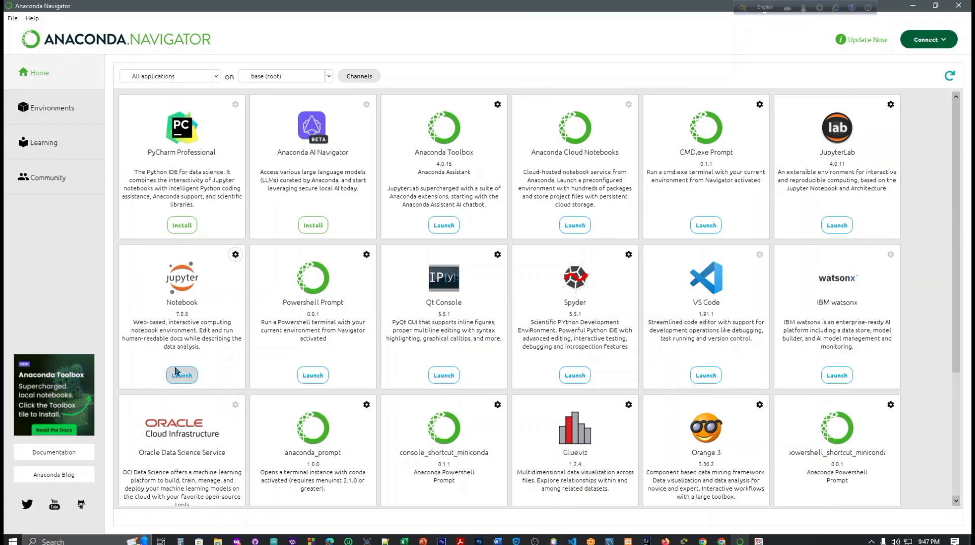
pyautogui.click(235, 255)
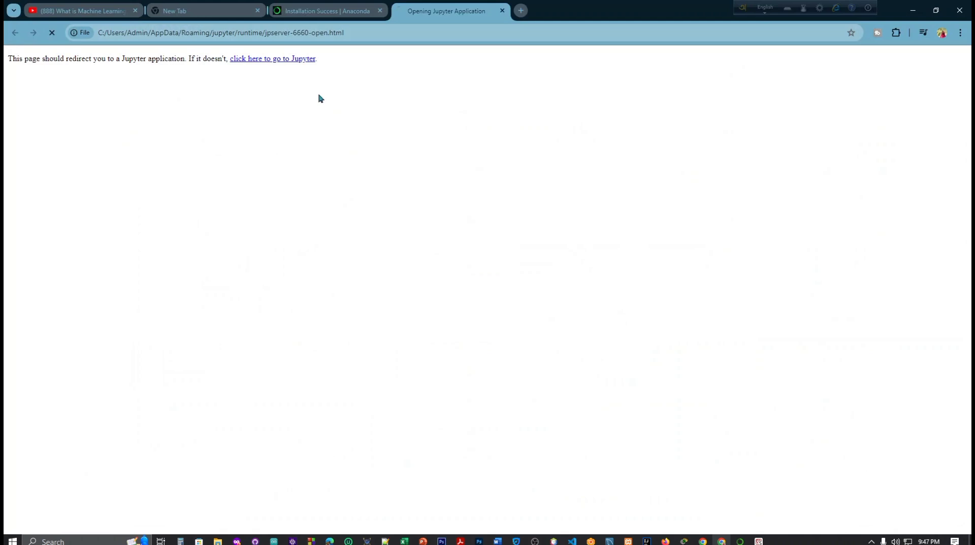
# Choose New > Notebook from the Jupyter home file list.
pyautogui.click(272, 59)
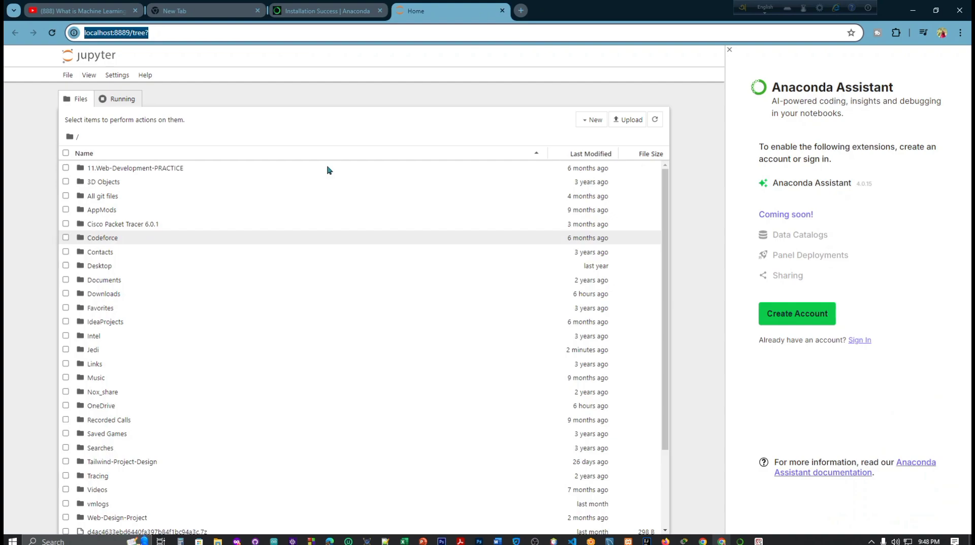
pyautogui.moveTo(375, 302)
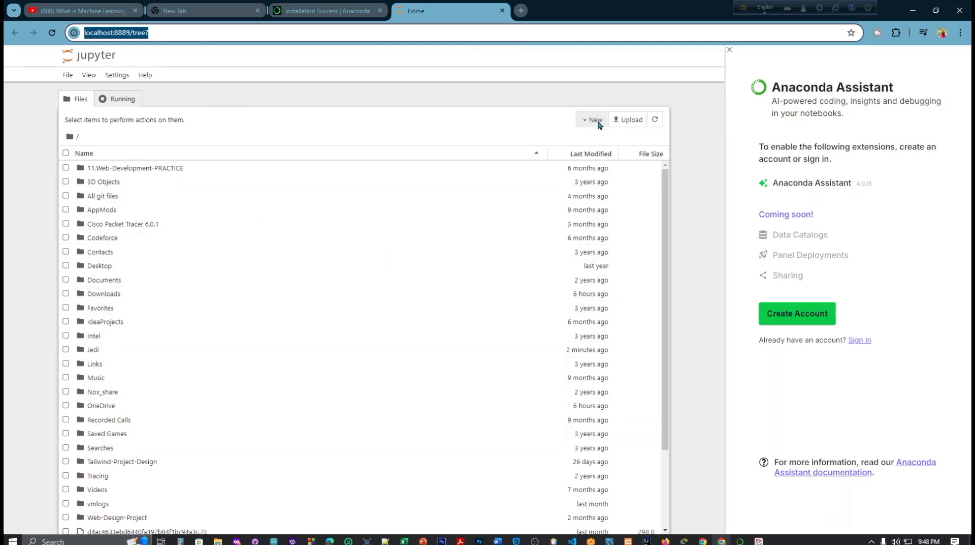
pyautogui.click(591, 119)
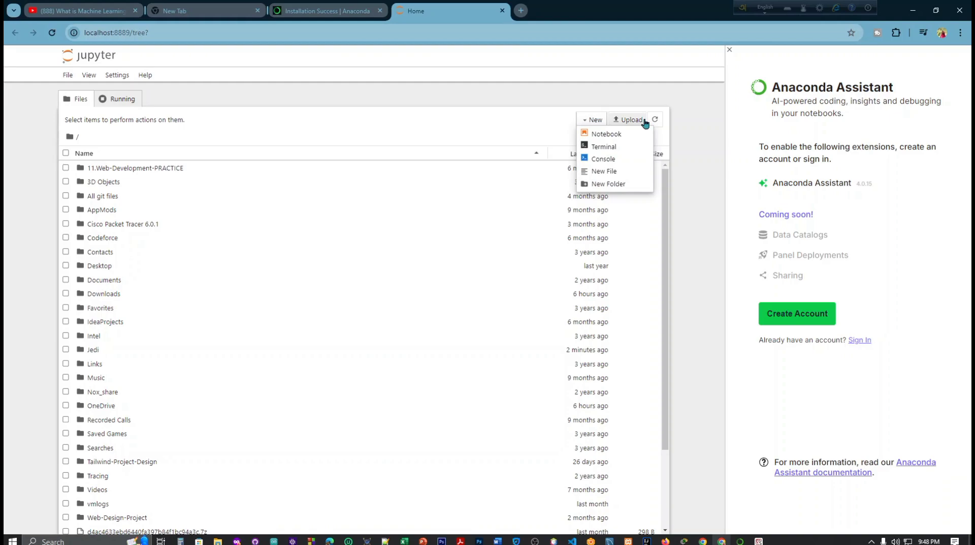
pyautogui.moveTo(660, 139)
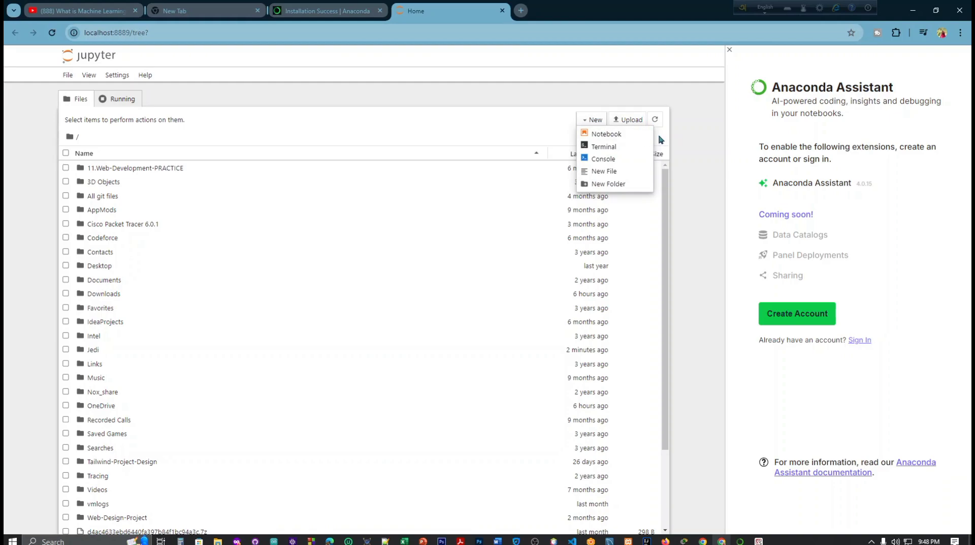
pyautogui.click(654, 121)
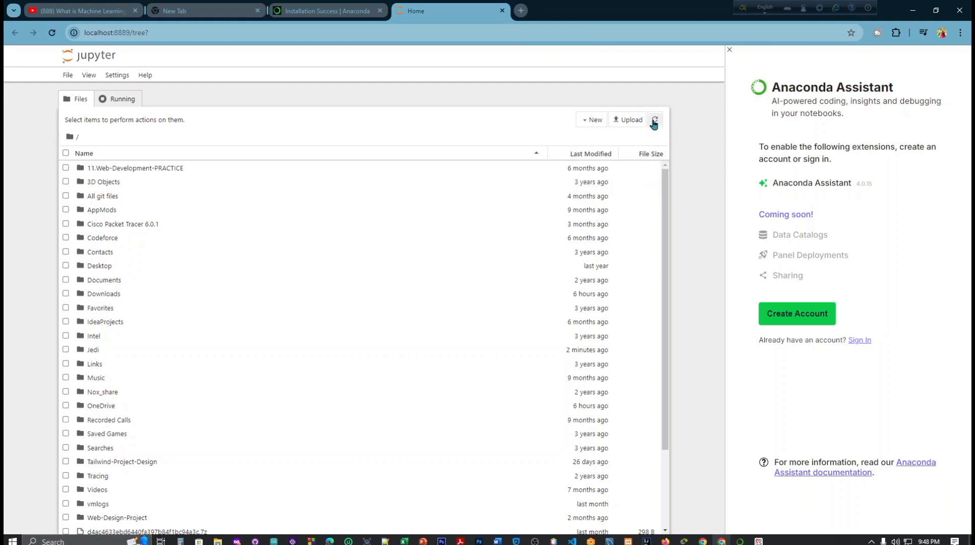
pyautogui.click(591, 120)
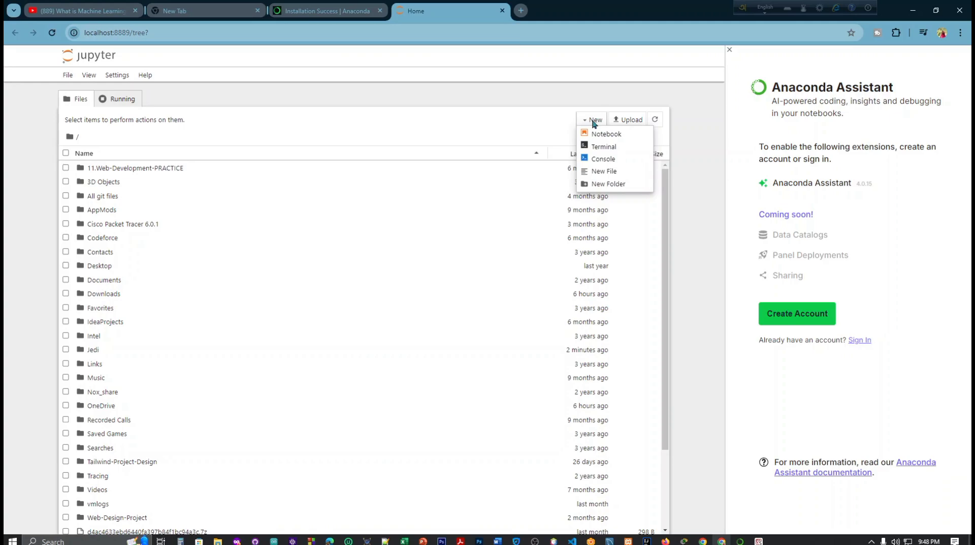
pyautogui.moveTo(604, 137)
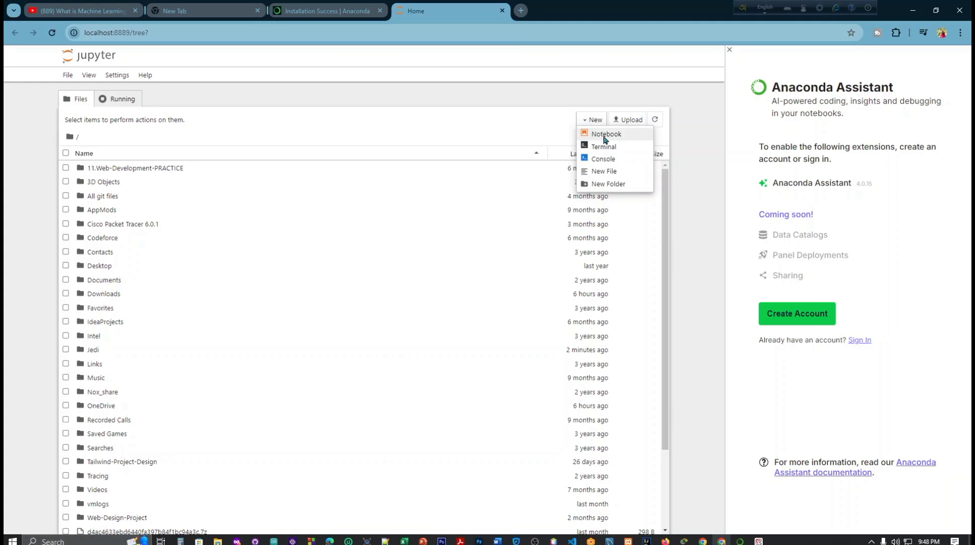
pyautogui.click(605, 134)
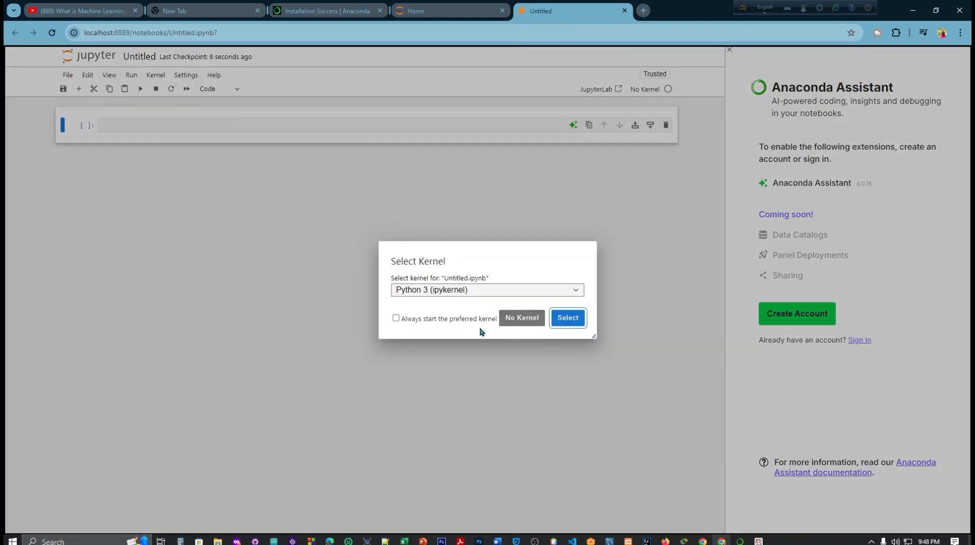
# Select Python 3 (ipykernel), tick 'Always start the preferred kernel', and confirm.
pyautogui.click(486, 289)
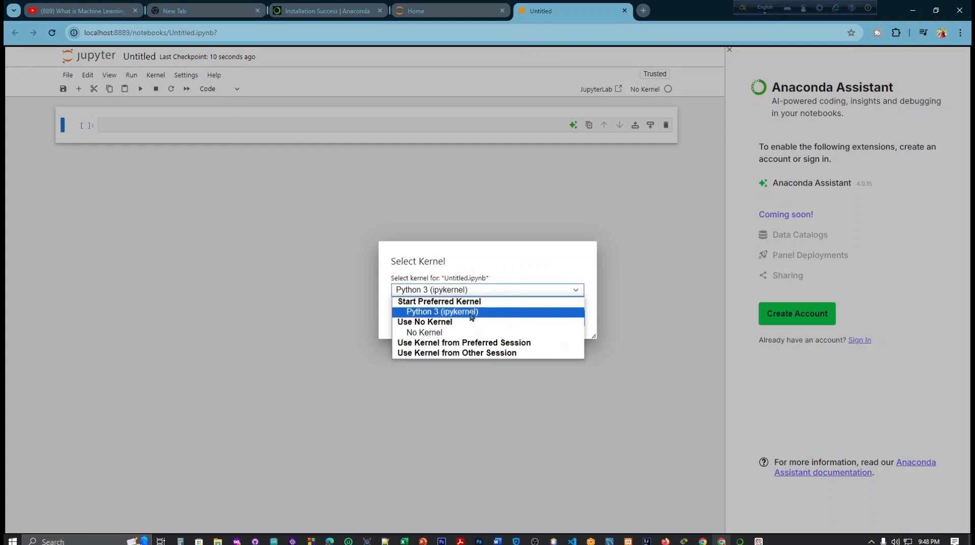
pyautogui.click(441, 312)
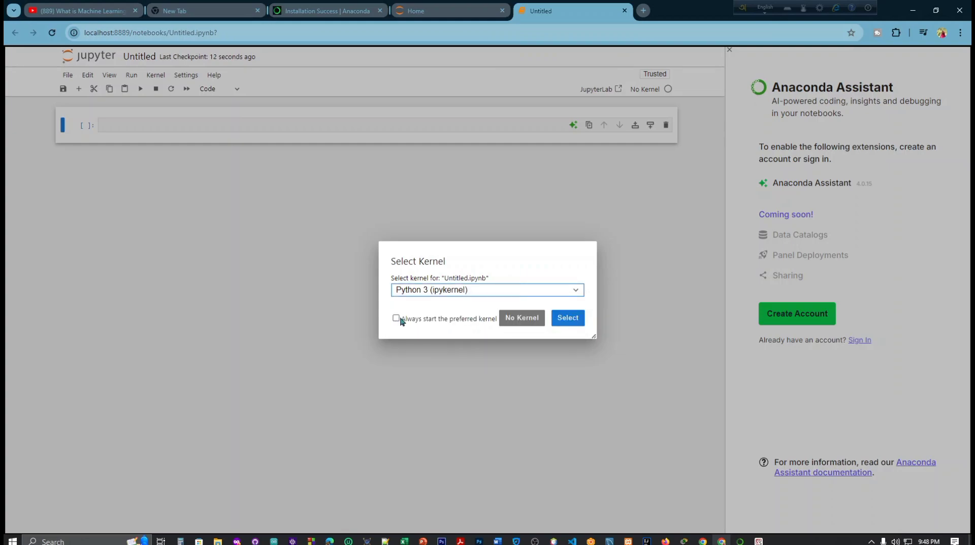
pyautogui.click(396, 318)
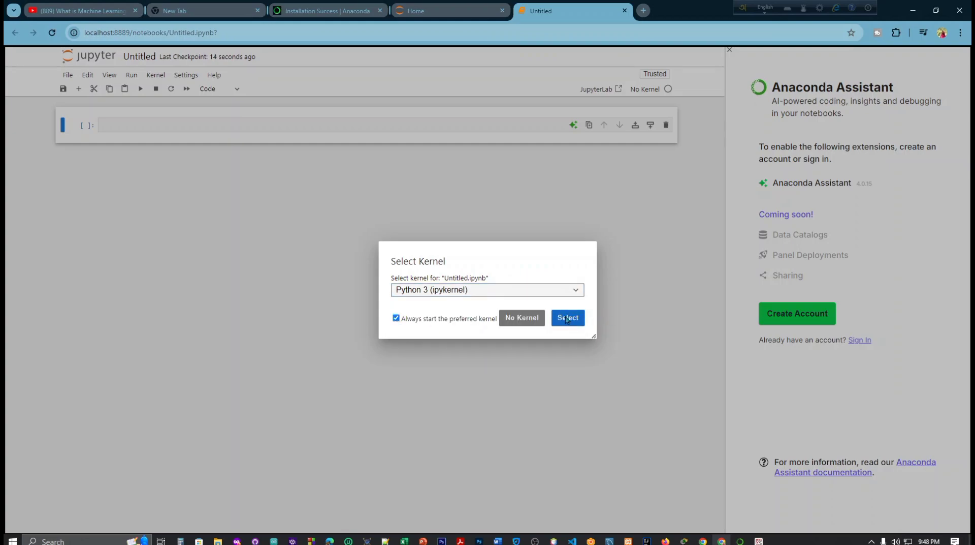
pyautogui.click(567, 318)
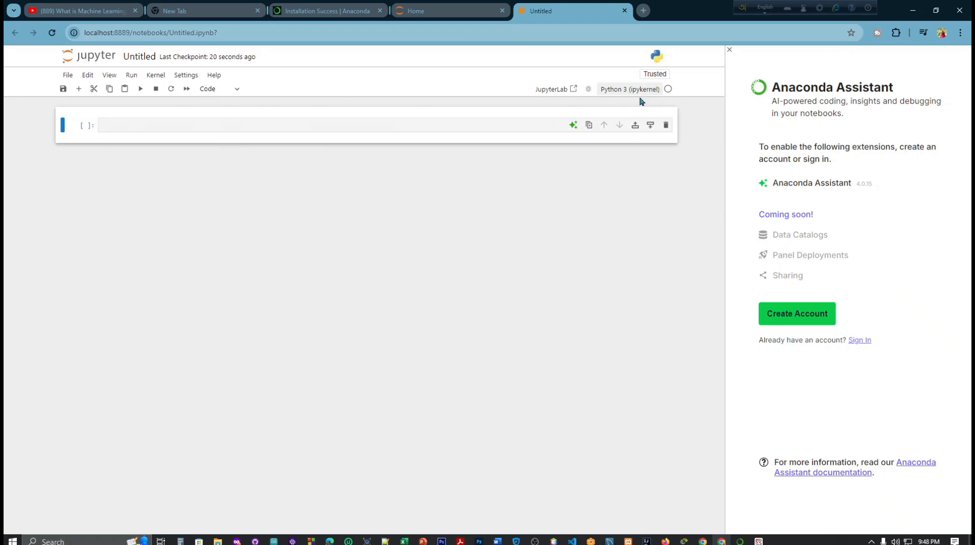
pyautogui.click(631, 89)
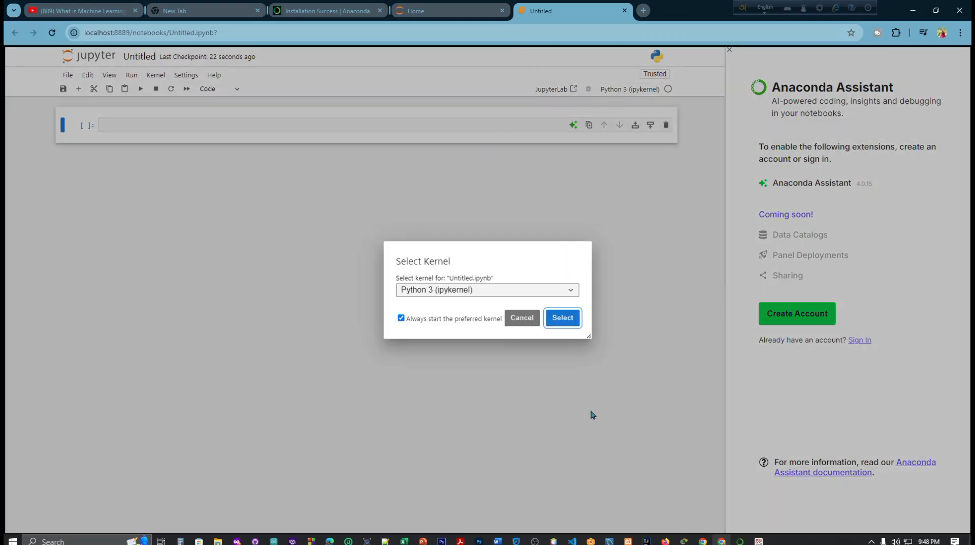
pyautogui.click(560, 317)
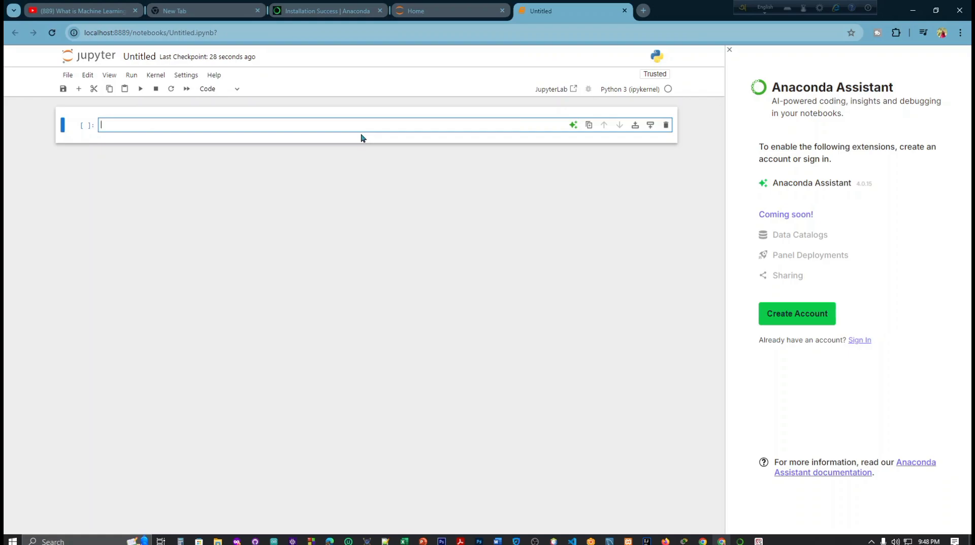
# Run print(TCWF) in the first cell, producing a NameError.
pyautogui.write('prin')
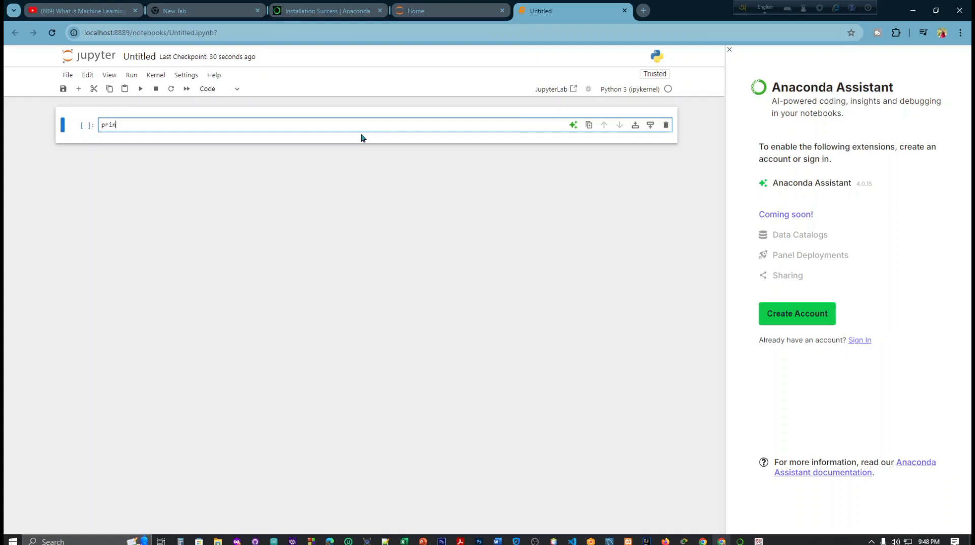
pyautogui.write('t(TC')
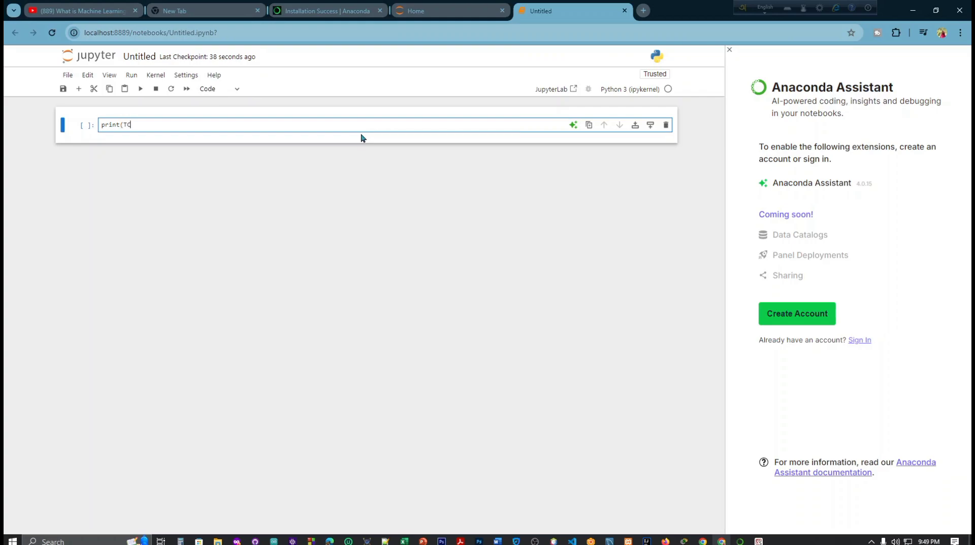
pyautogui.write('W')
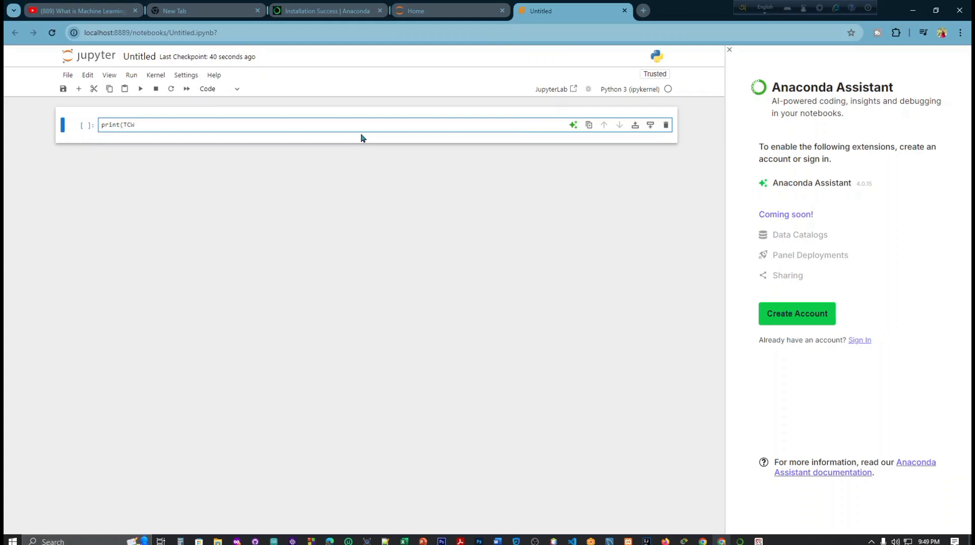
pyautogui.write('F')
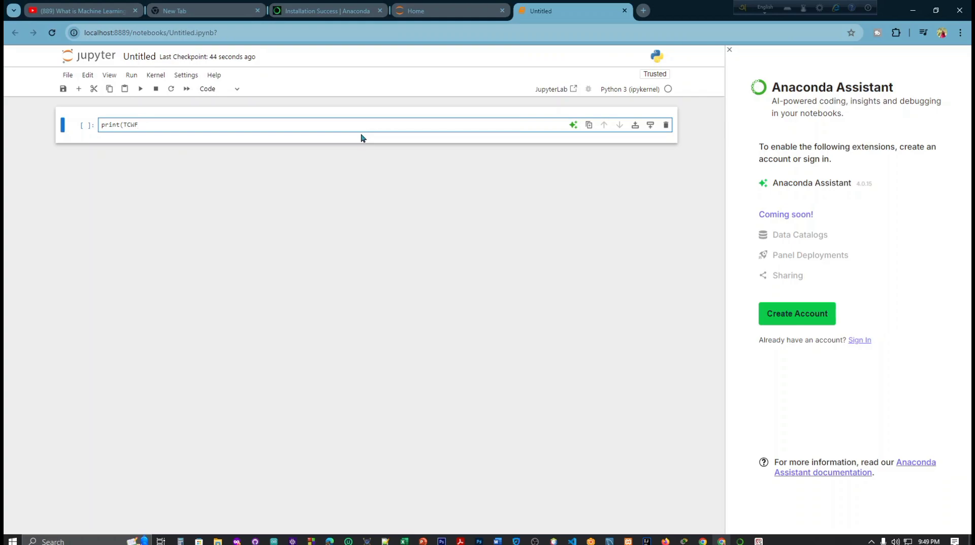
pyautogui.write(')')
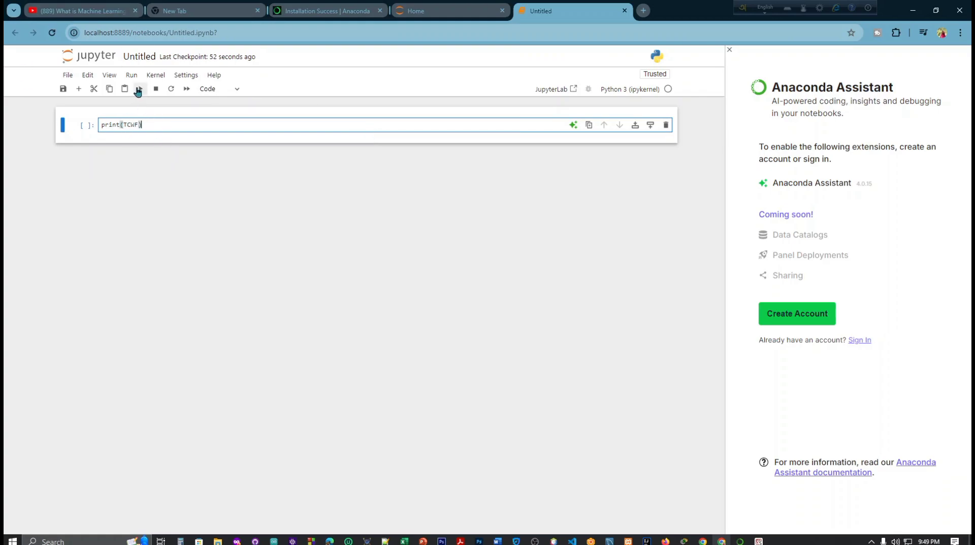
pyautogui.click(139, 88)
pyautogui.write('p')
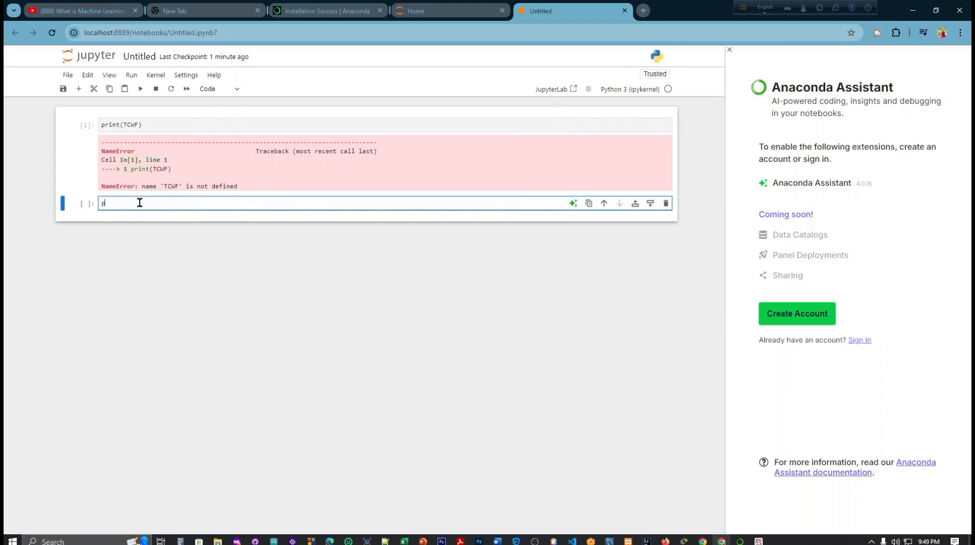
# Dismiss the IDM warning, run print("TCWF") successfully, then start renaming the notebook.
pyautogui.write('rint')
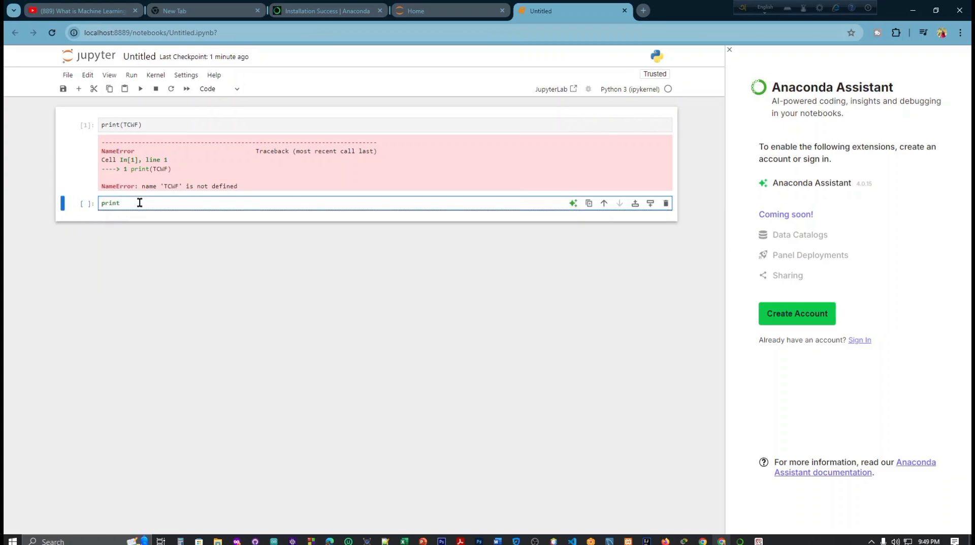
pyautogui.write('()')
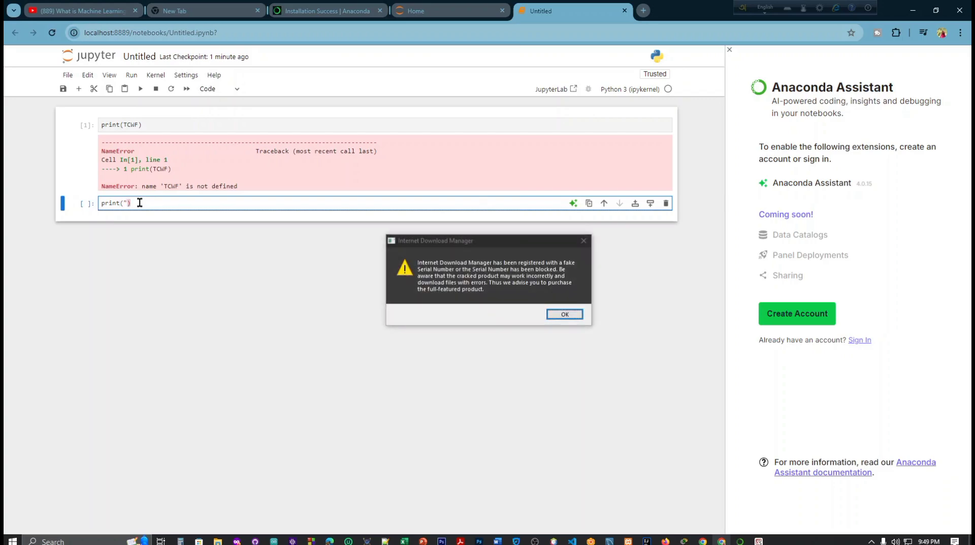
pyautogui.click(564, 313)
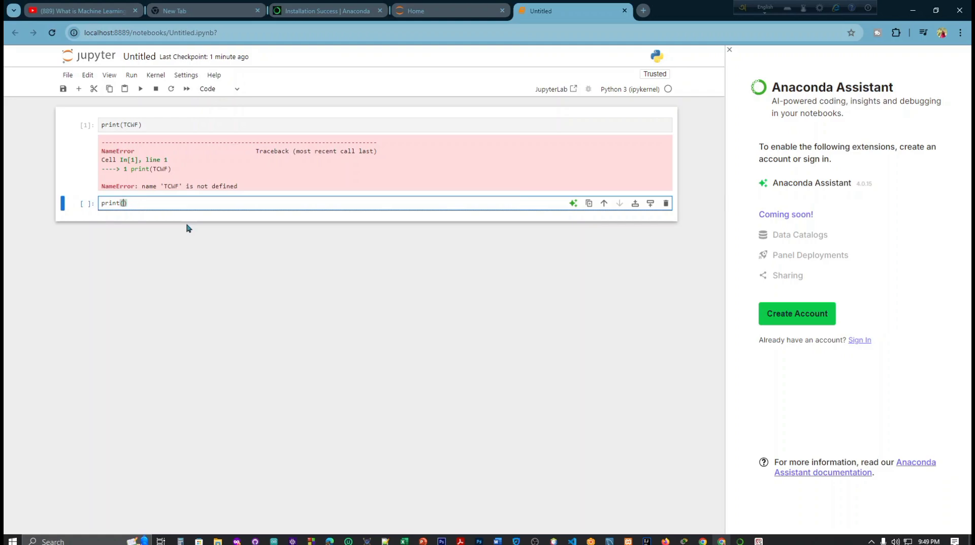
pyautogui.write('"')
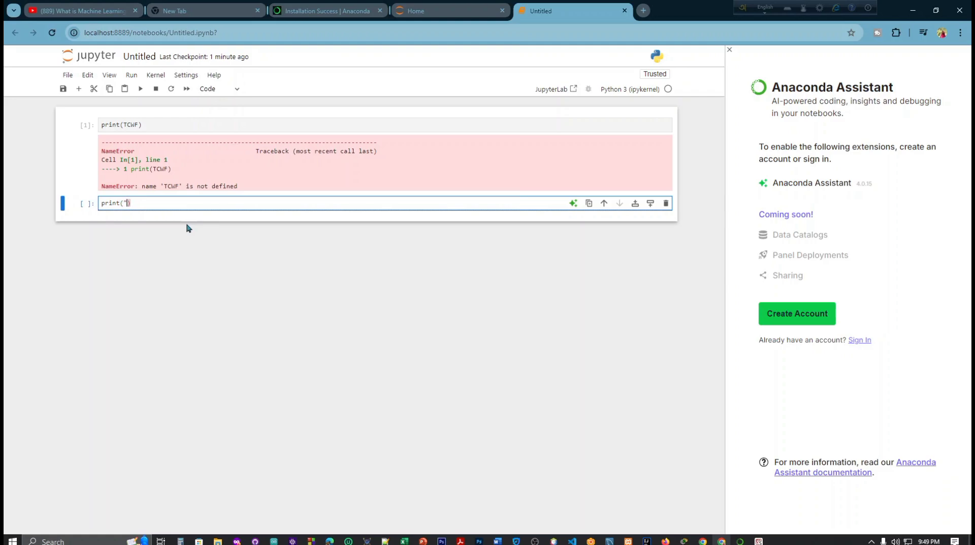
pyautogui.write('"')
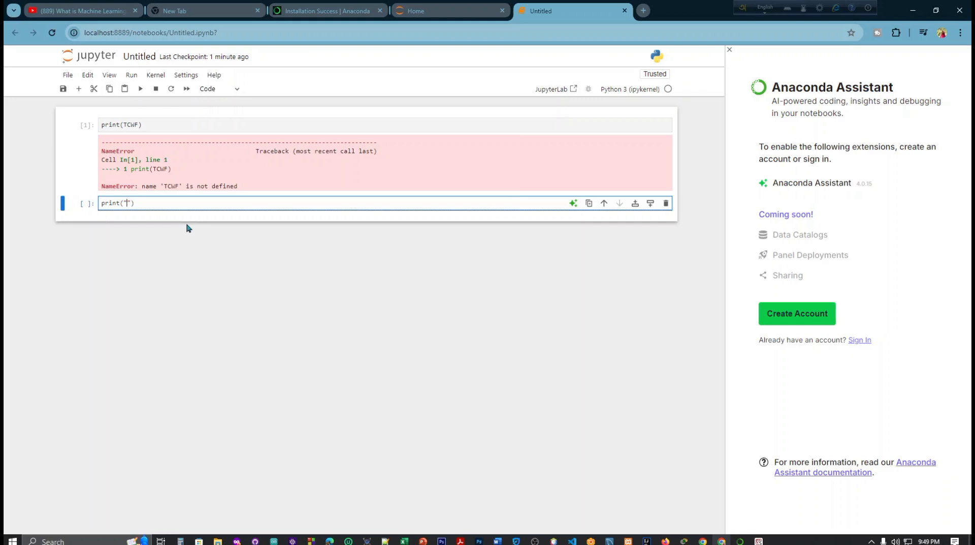
pyautogui.write('"')
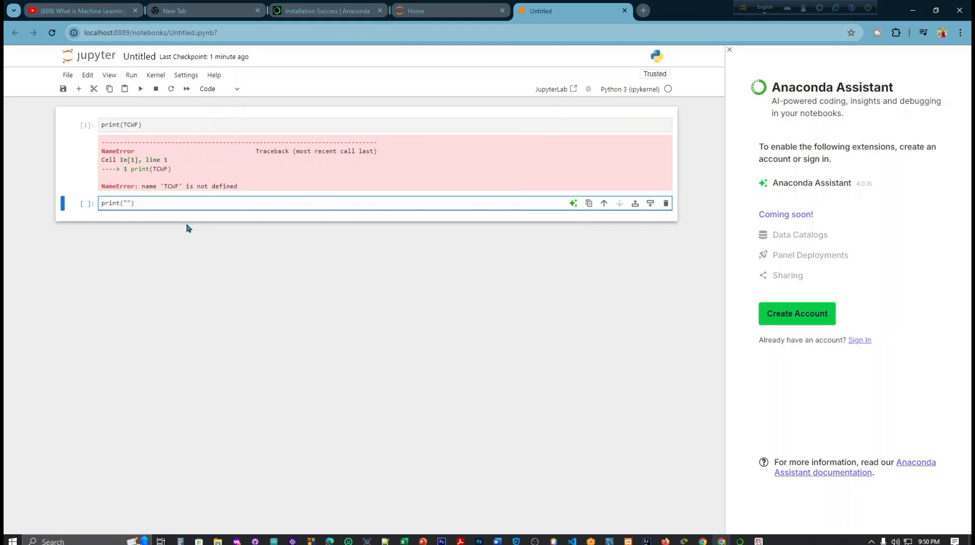
pyautogui.write('TCWF')
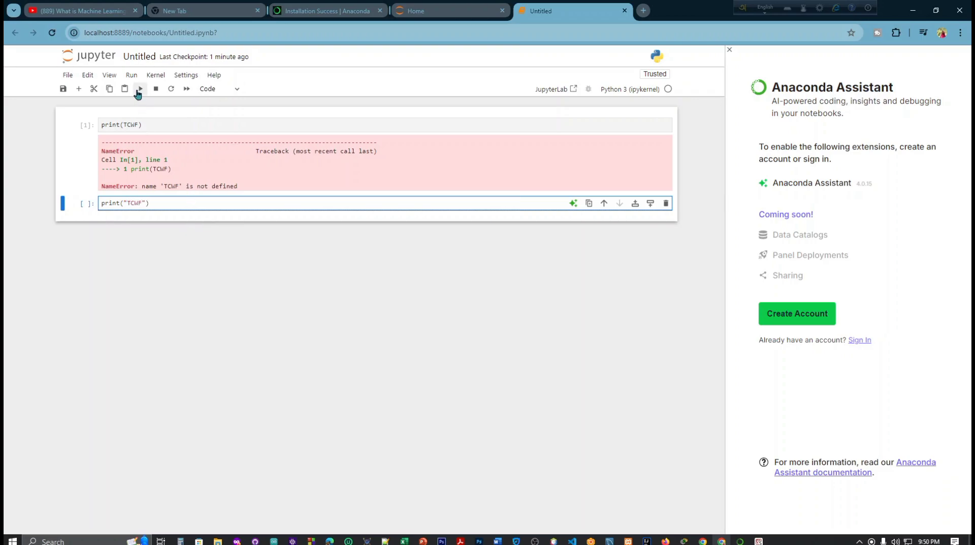
pyautogui.click(139, 88)
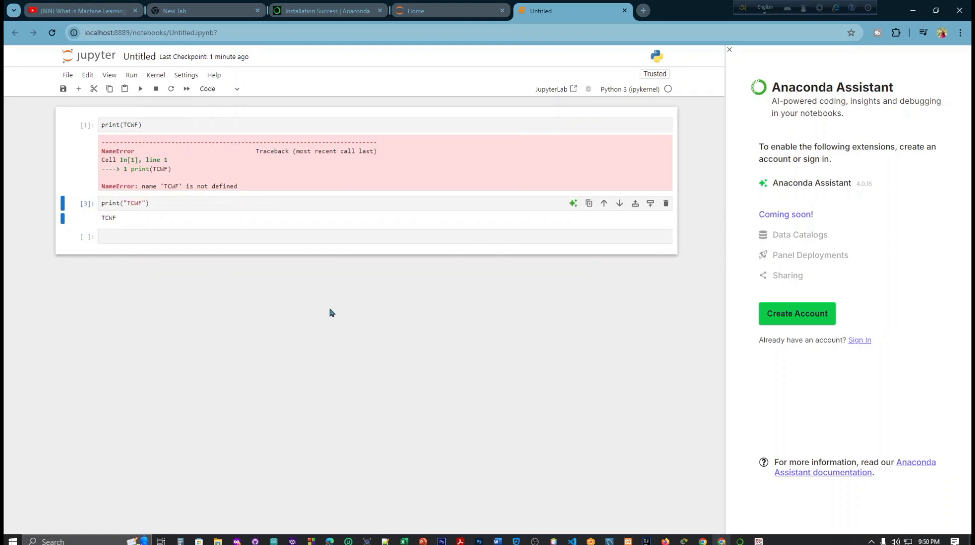
pyautogui.moveTo(410, 324)
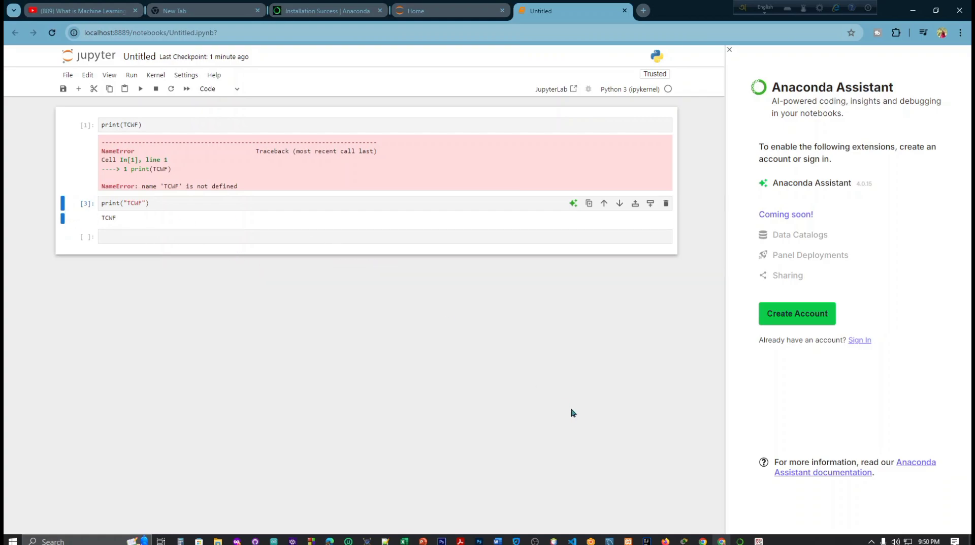
pyautogui.moveTo(691, 247)
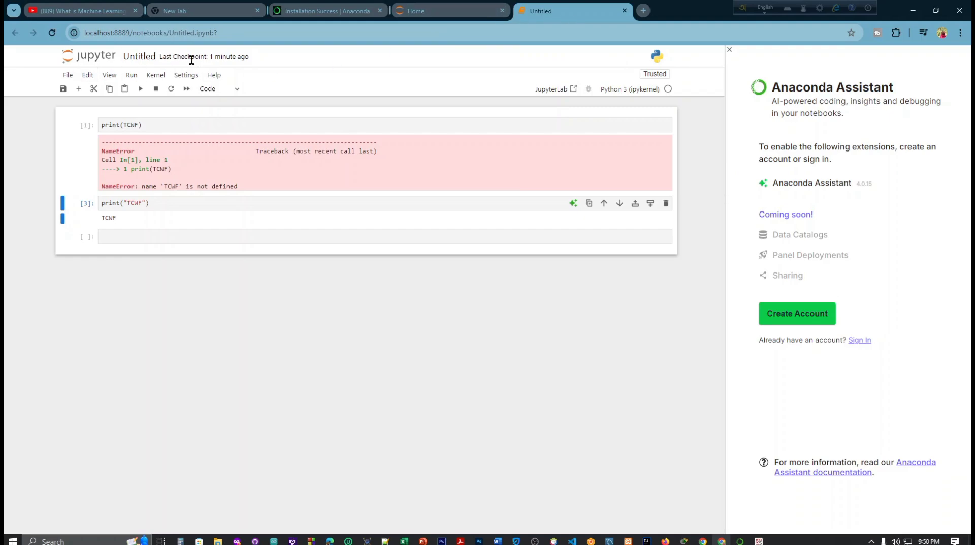
pyautogui.click(138, 56)
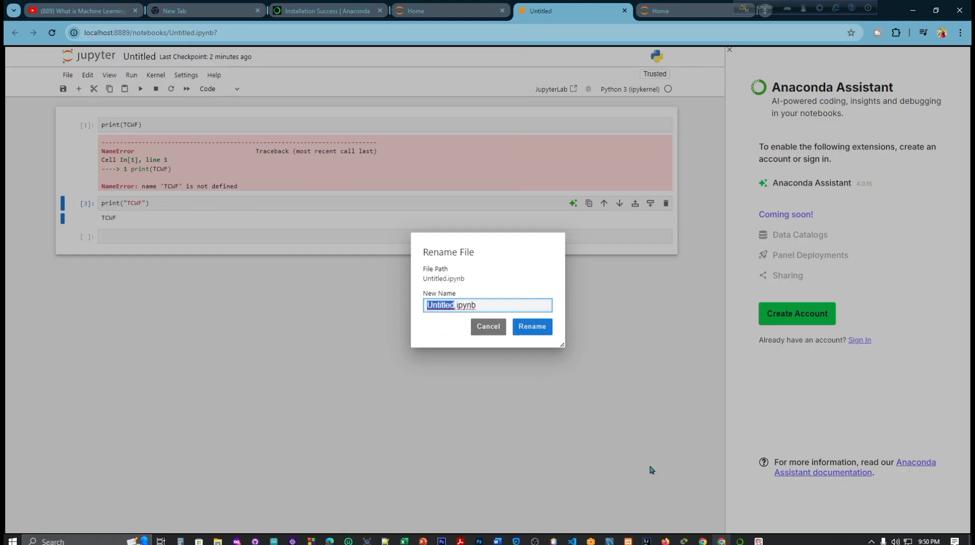
# Type TC in Rename File, cancel, and open a new browser tab.
pyautogui.write('TCWF.ipynb')
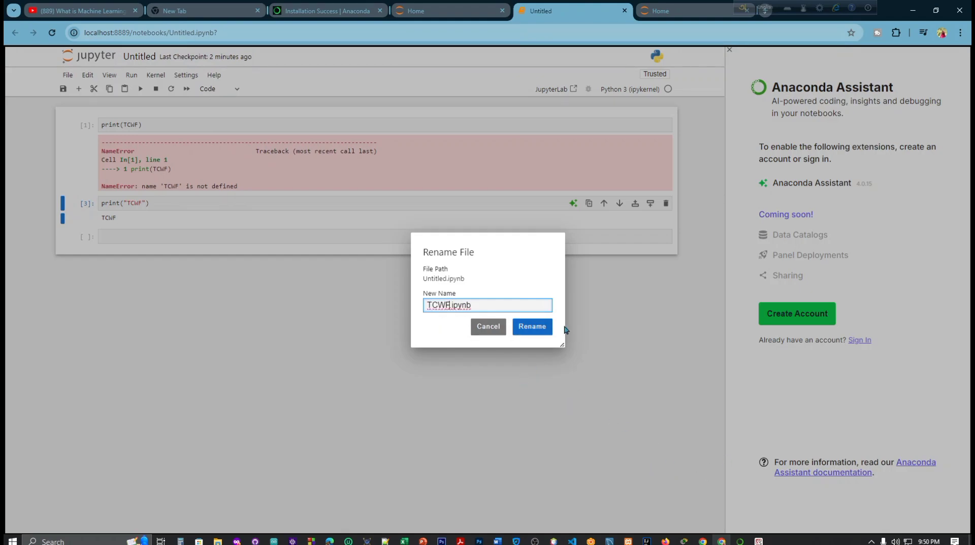
pyautogui.moveTo(533, 340)
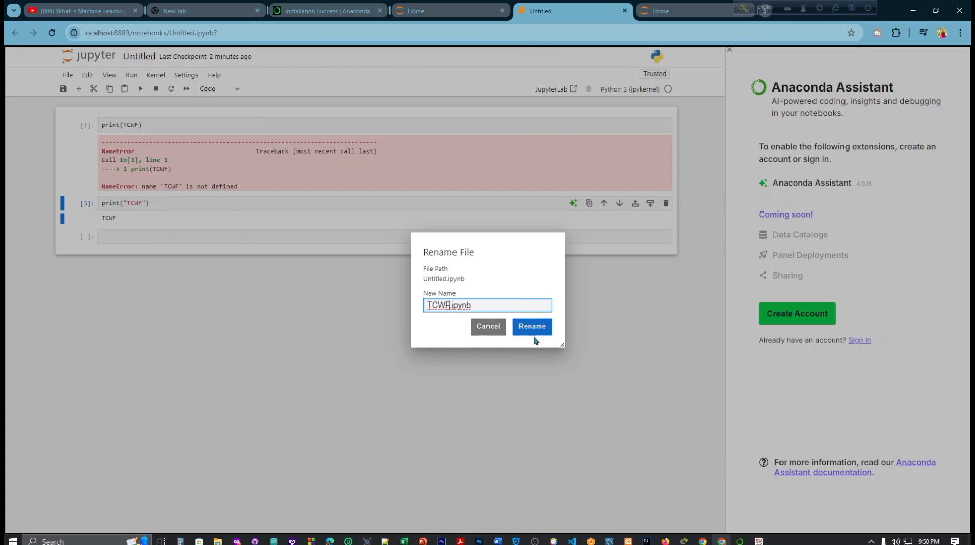
pyautogui.click(531, 326)
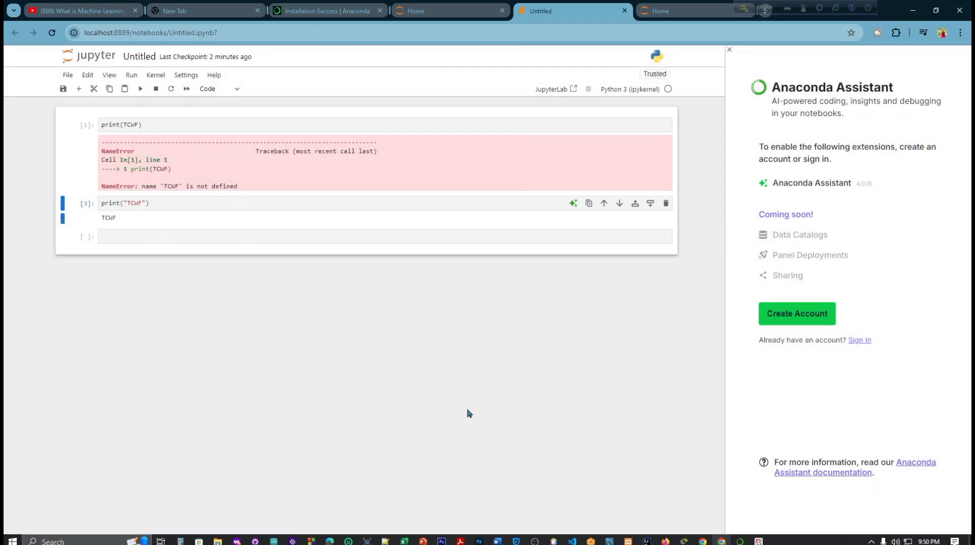
pyautogui.moveTo(640, 122)
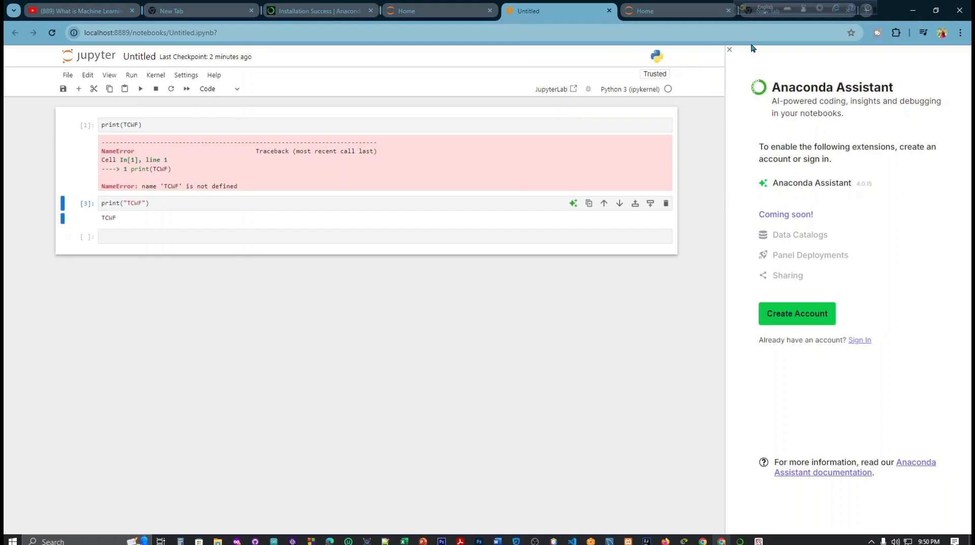
pyautogui.click(771, 11)
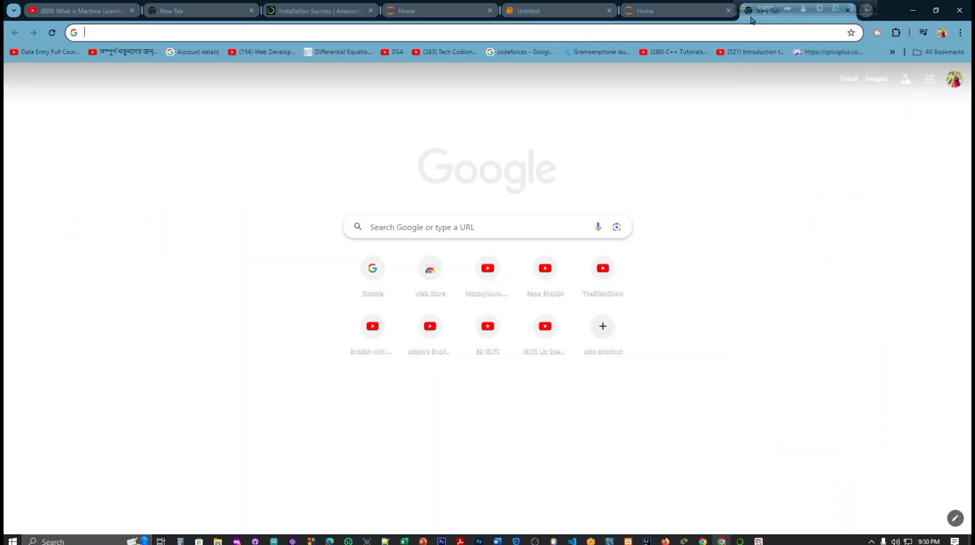